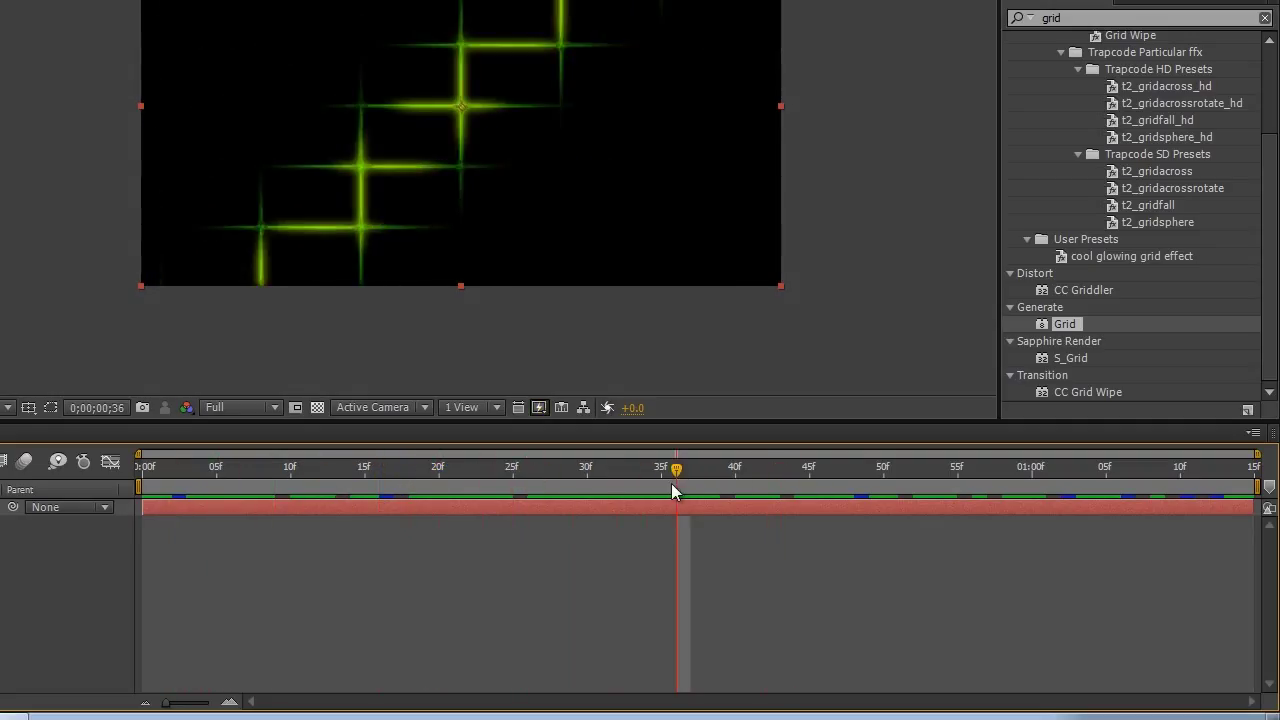
{"action": "mouse_move", "coordinate": [685, 495]}
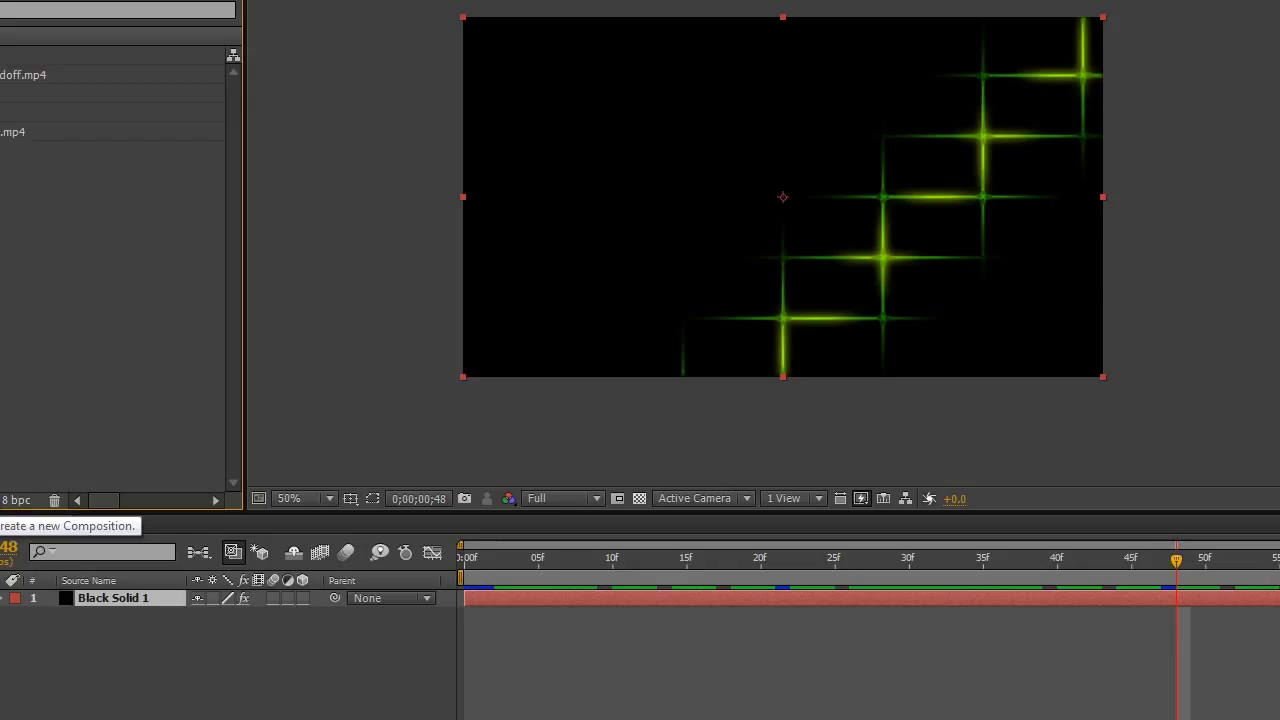
Create a new composition named 'Grid effect' at 1280×720, 59.94 fps
{"action": "left_click", "coordinate": [233, 553]}
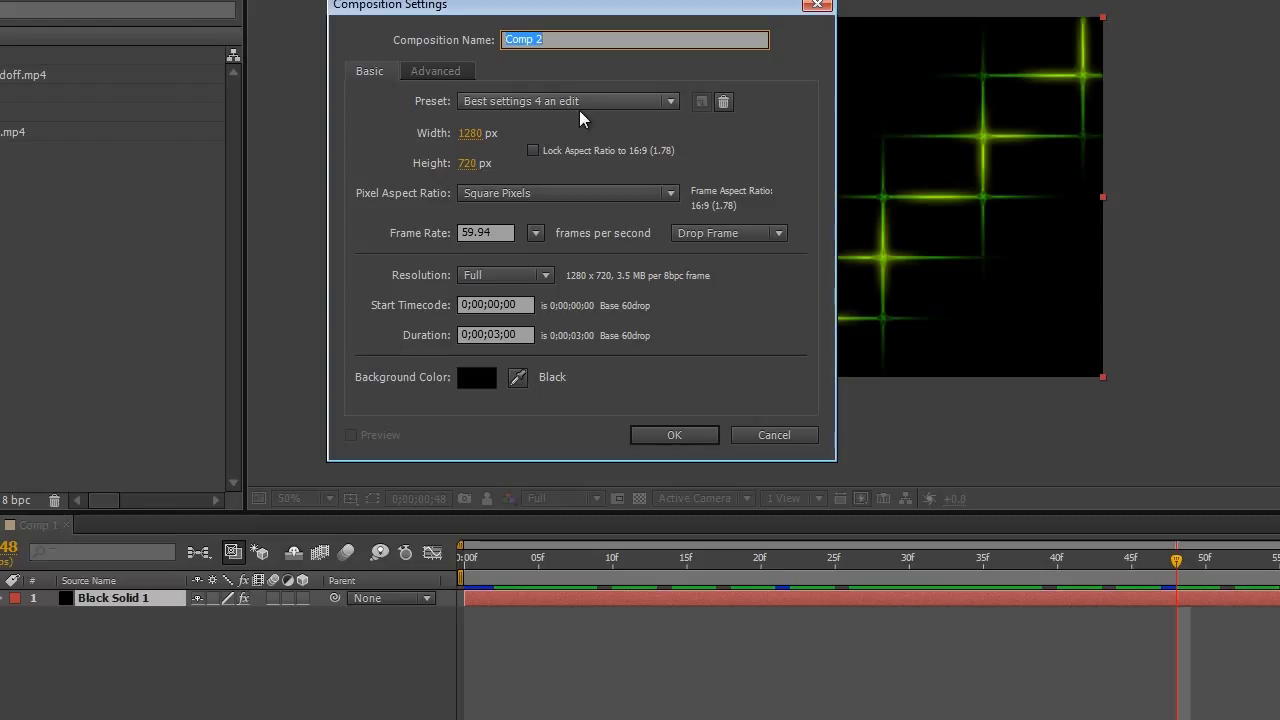
{"action": "type", "text": "Grid effect"}
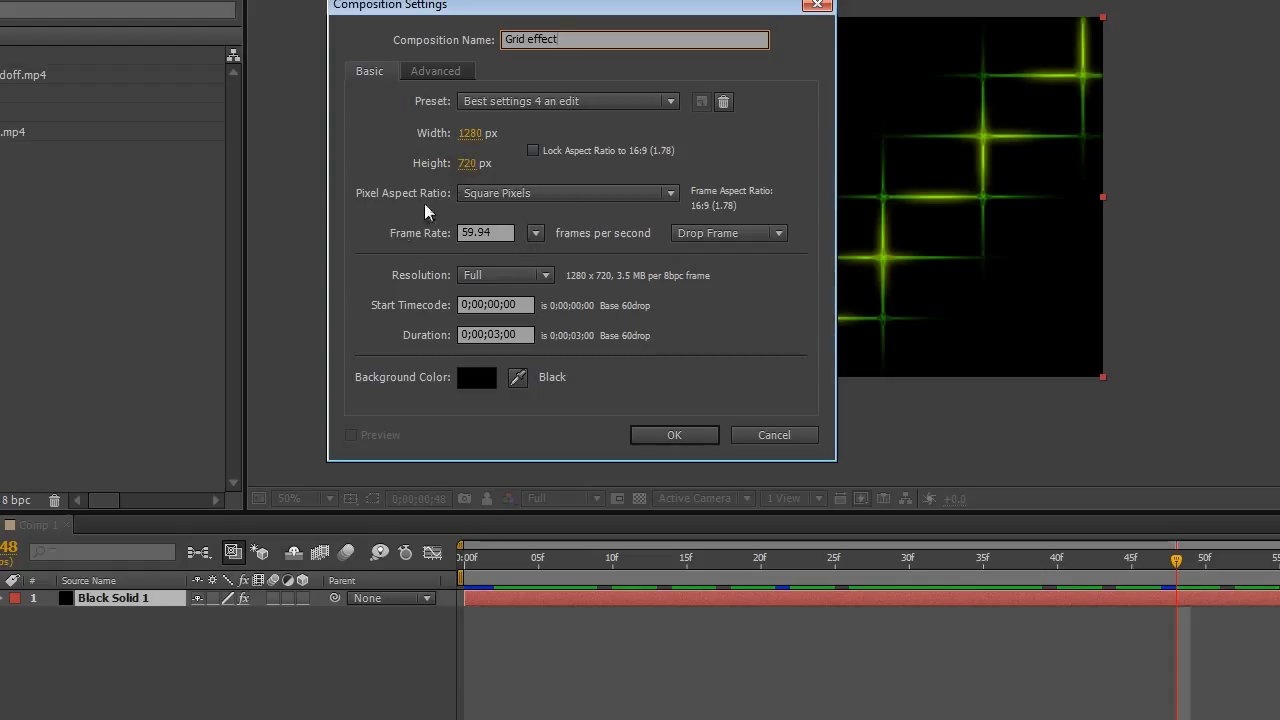
{"action": "mouse_move", "coordinate": [433, 347]}
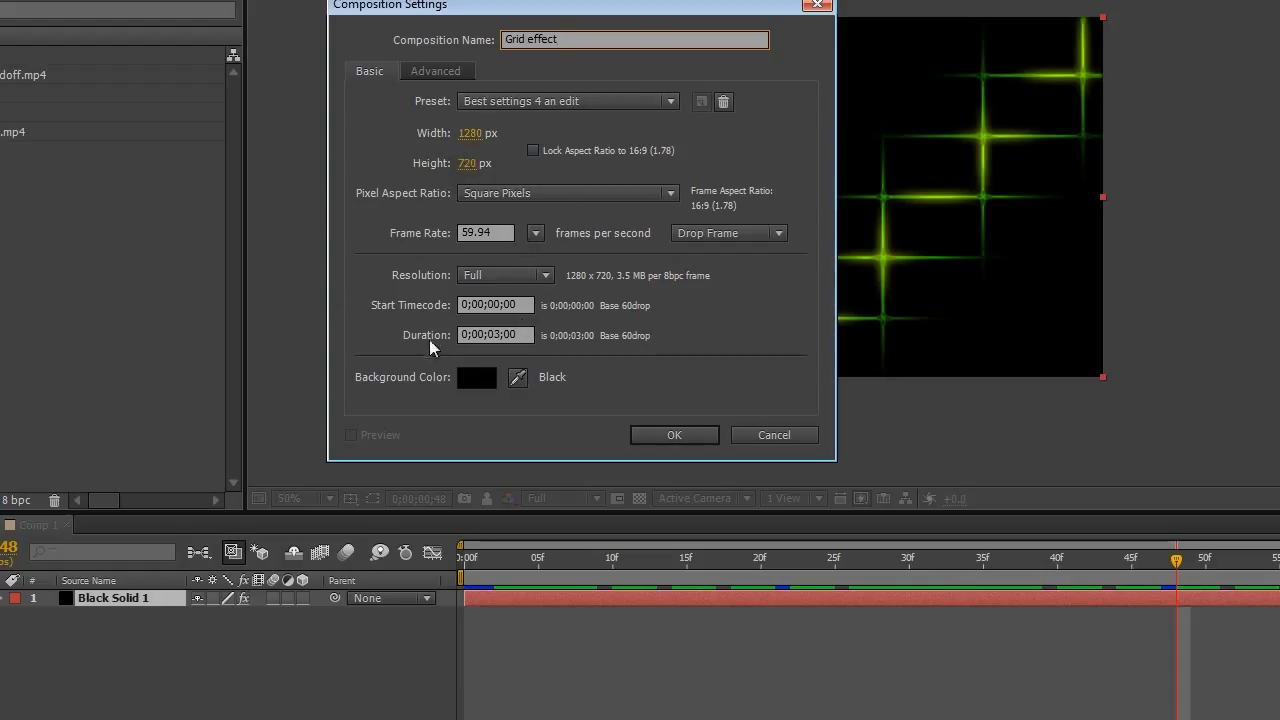
{"action": "left_click", "coordinate": [674, 435]}
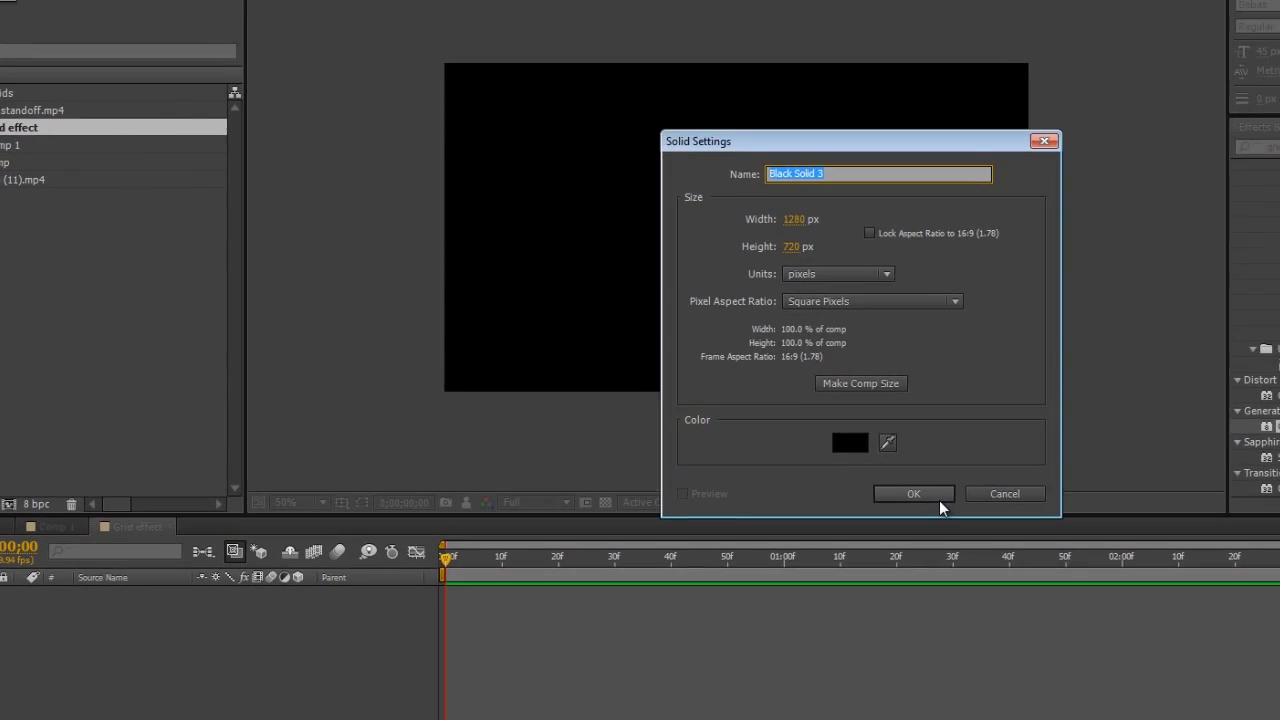
Confirm a full-size black solid layer to hold the grid
{"action": "left_click", "coordinate": [913, 493]}
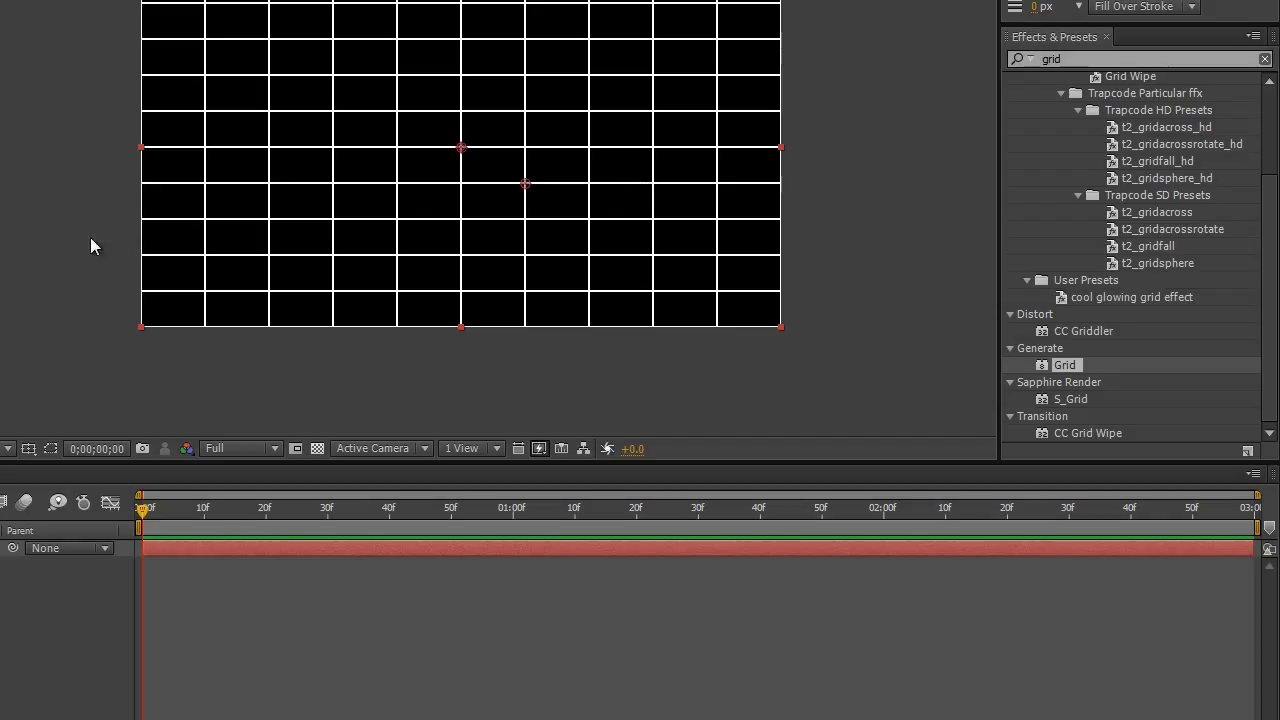
{"action": "mouse_move", "coordinate": [357, 2]}
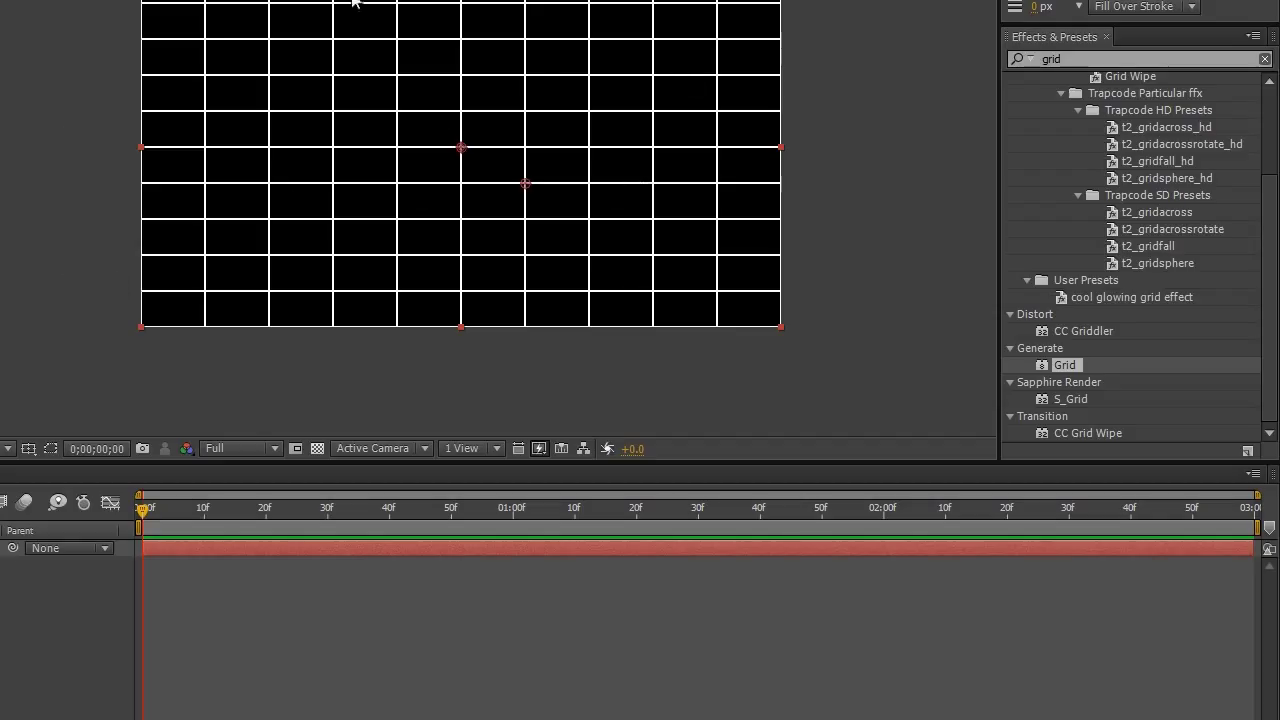
{"action": "mouse_move", "coordinate": [539, 300]}
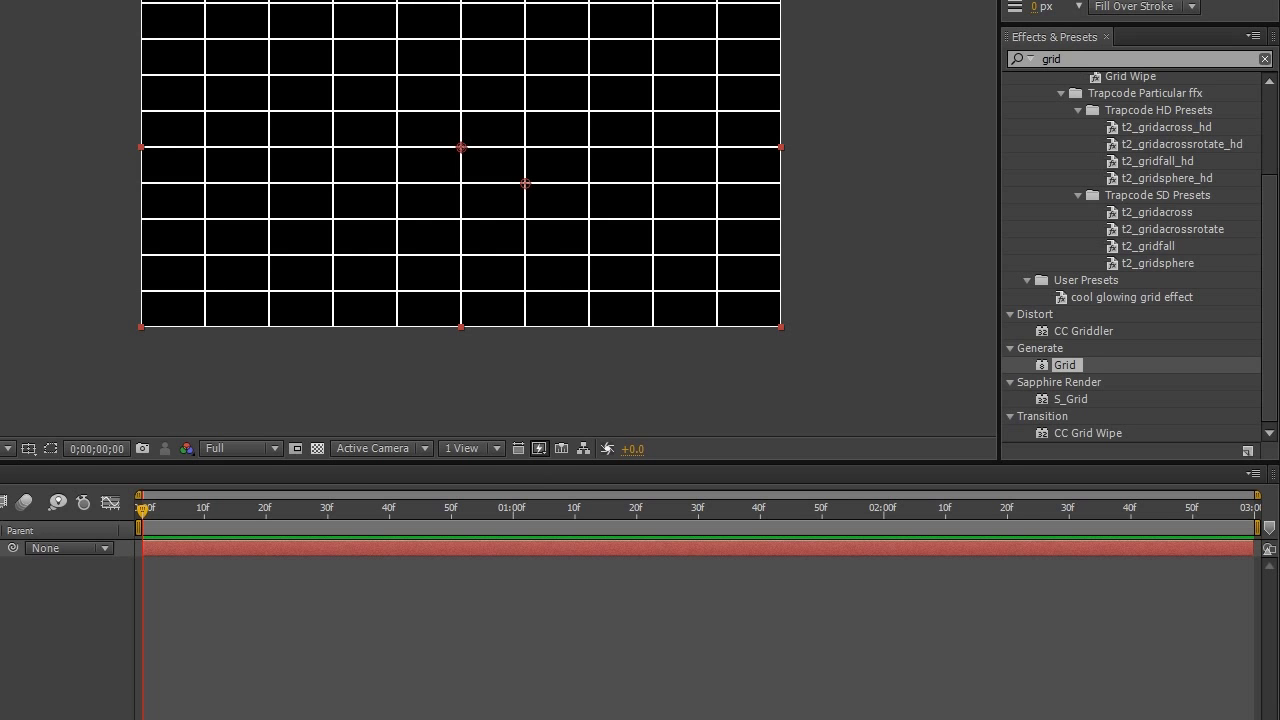
Switch Grid's Size From to Width & Height Sliders for 200 by 120 cells
{"action": "left_click", "coordinate": [240, 28]}
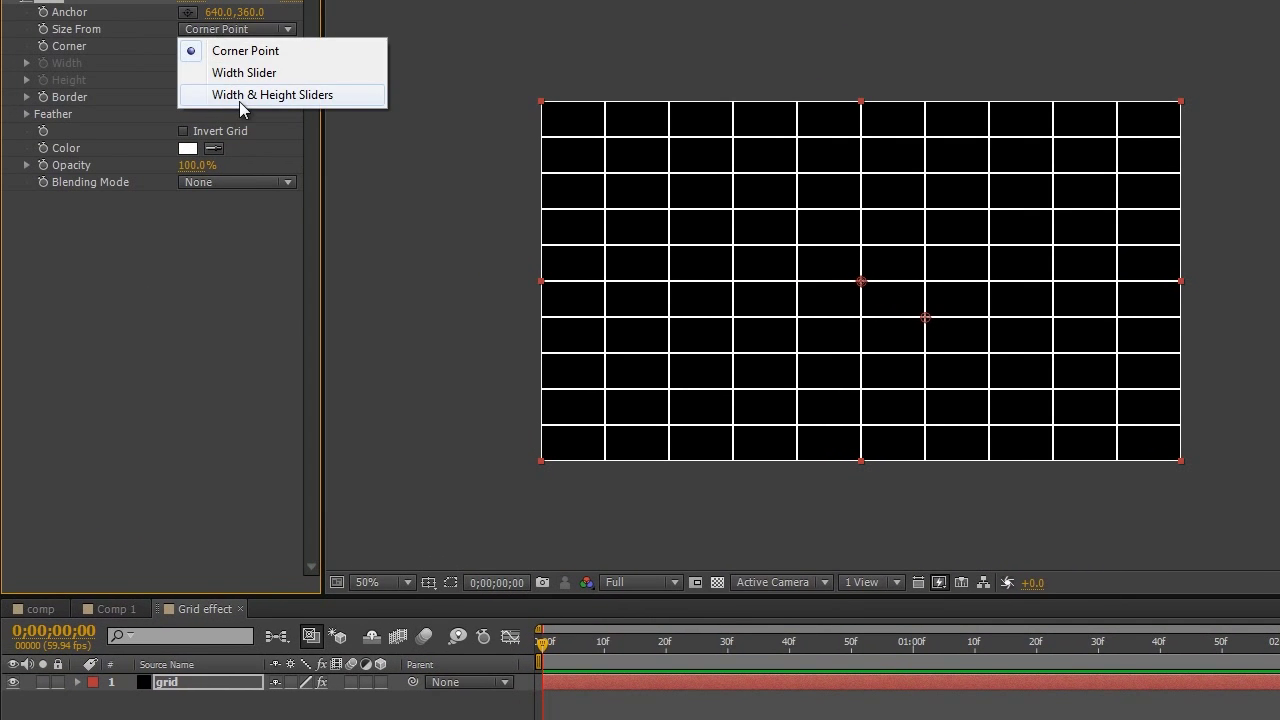
{"action": "left_click", "coordinate": [272, 94]}
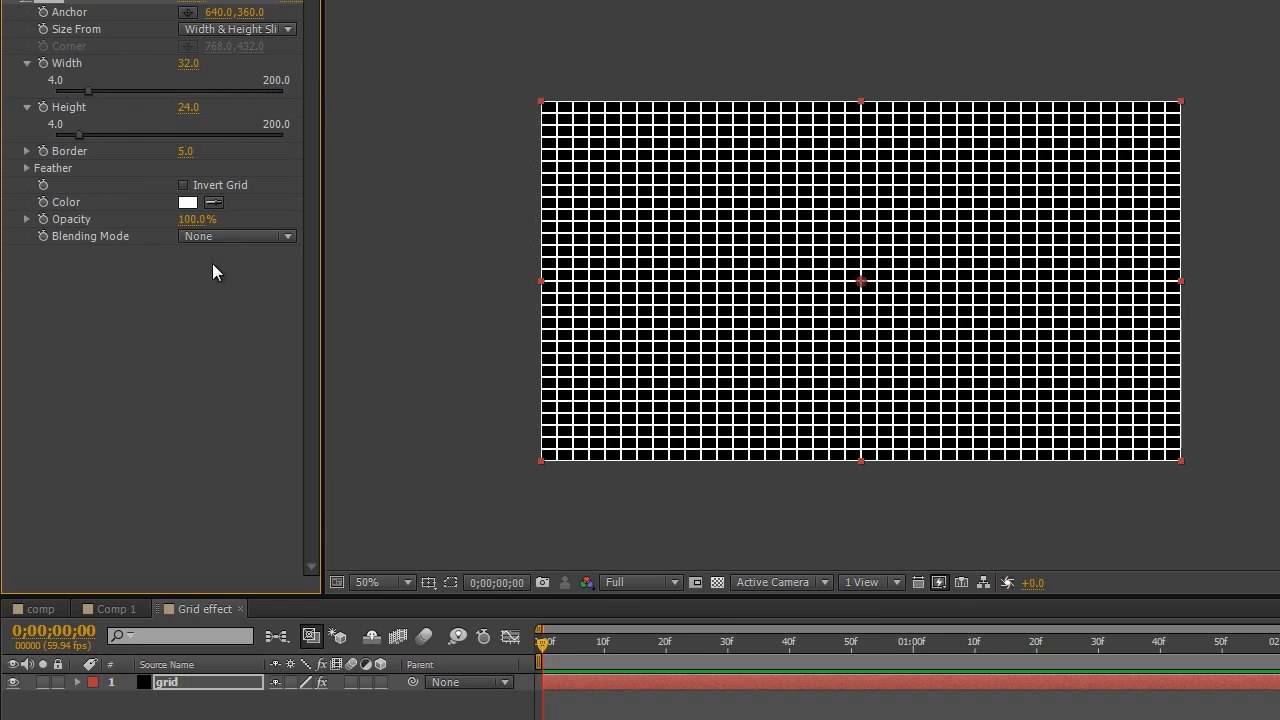
{"action": "mouse_move", "coordinate": [261, 182]}
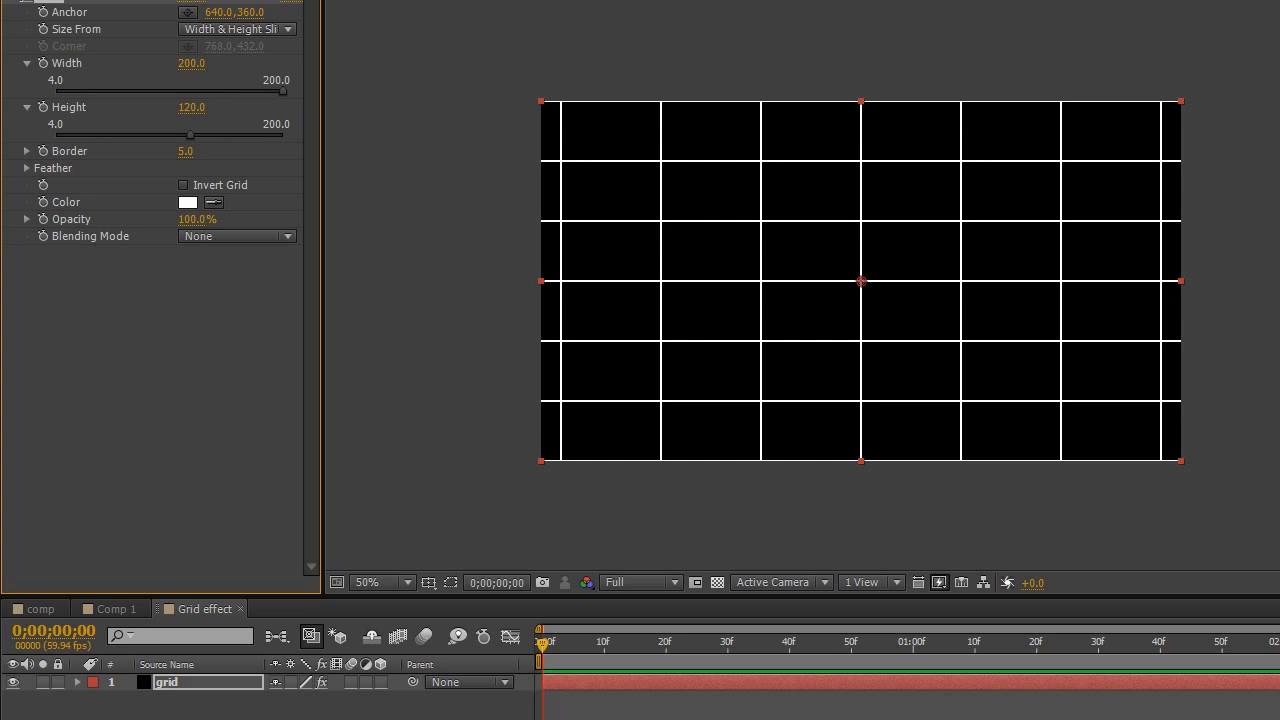
{"action": "mouse_move", "coordinate": [698, 203]}
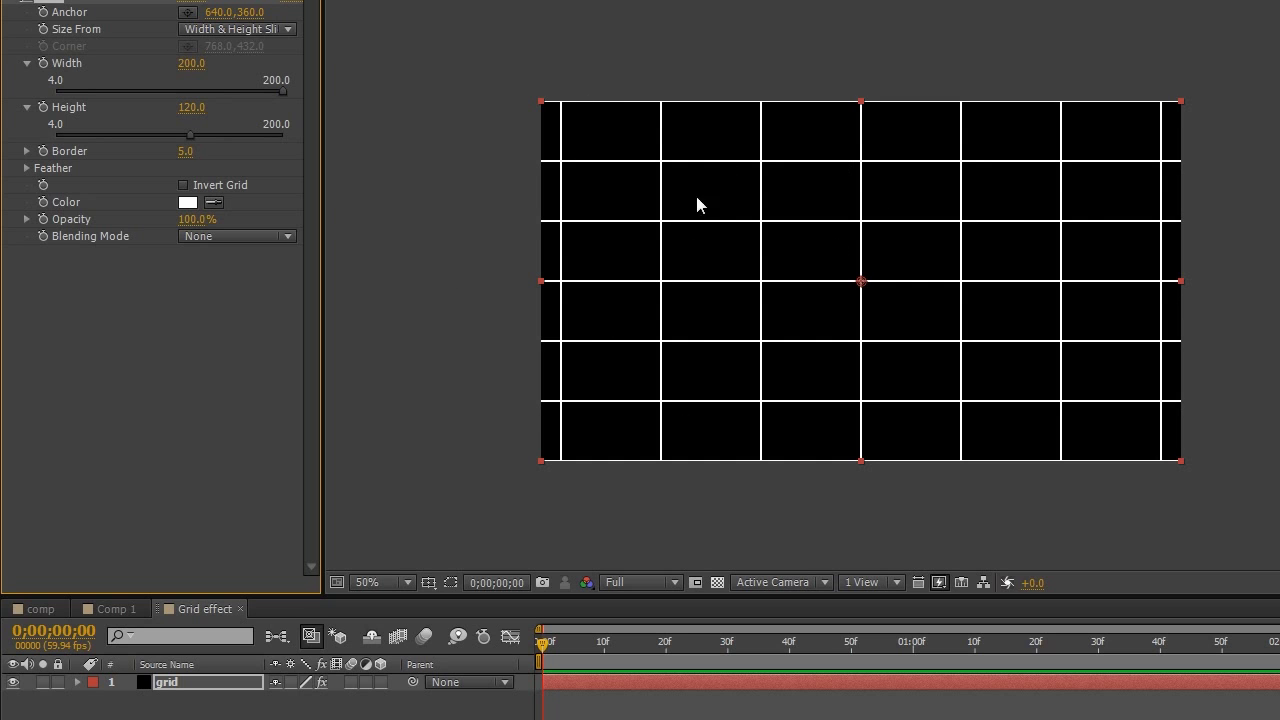
{"action": "mouse_move", "coordinate": [178, 152]}
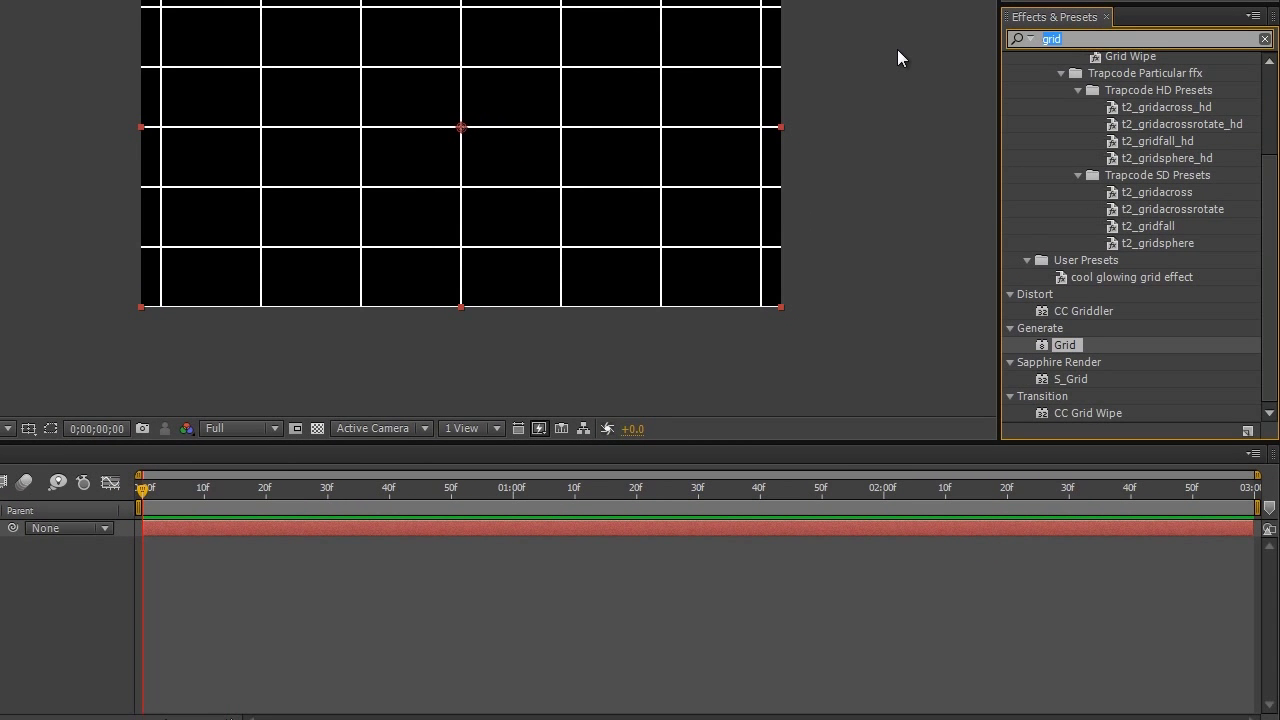
Apply CC Light Sweep with a green light colour and Cutout light reception
{"action": "left_click", "coordinate": [1264, 39]}
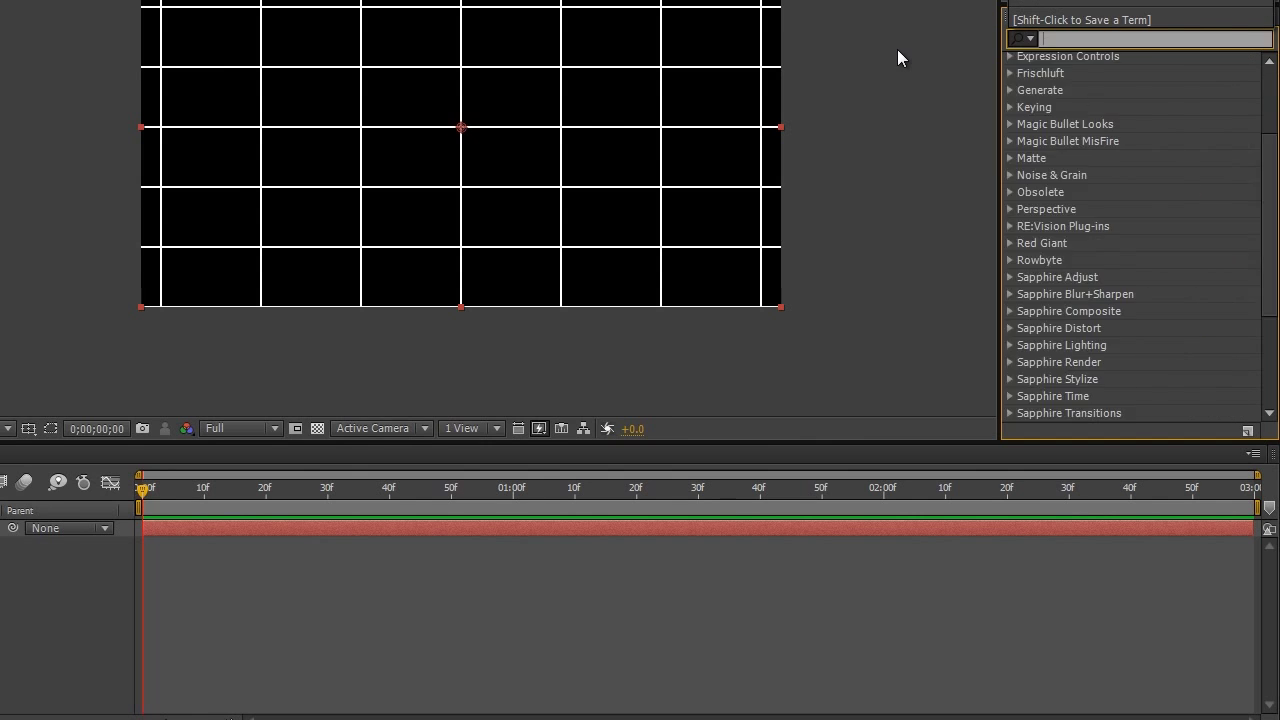
{"action": "type", "text": "cc light swee"}
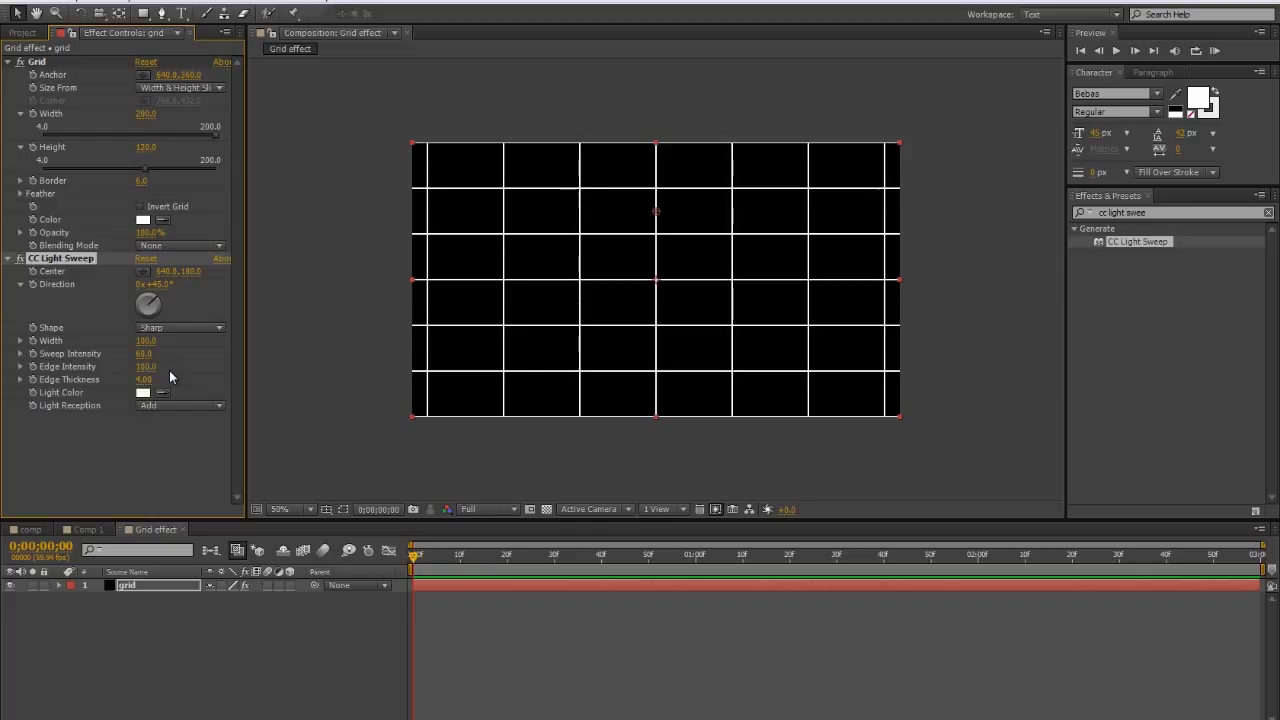
{"action": "left_click", "coordinate": [142, 392]}
{"action": "type", "text": "00FF00"}
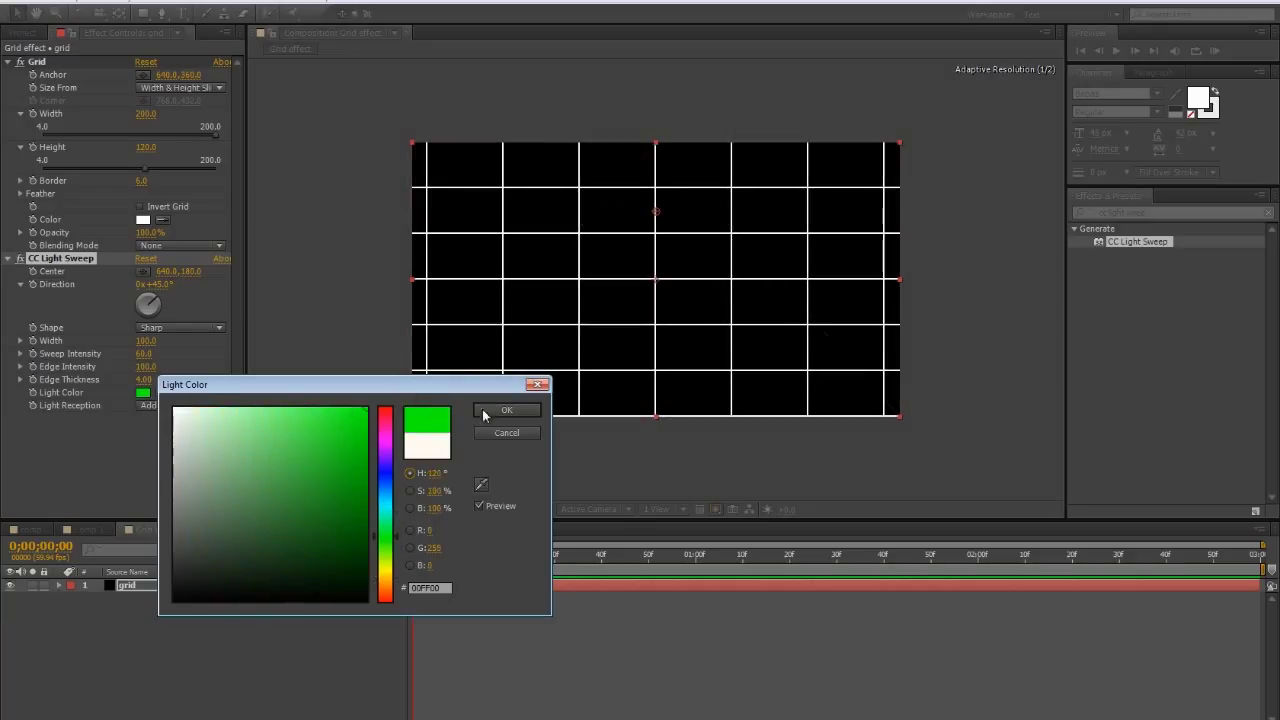
{"action": "left_click", "coordinate": [507, 410]}
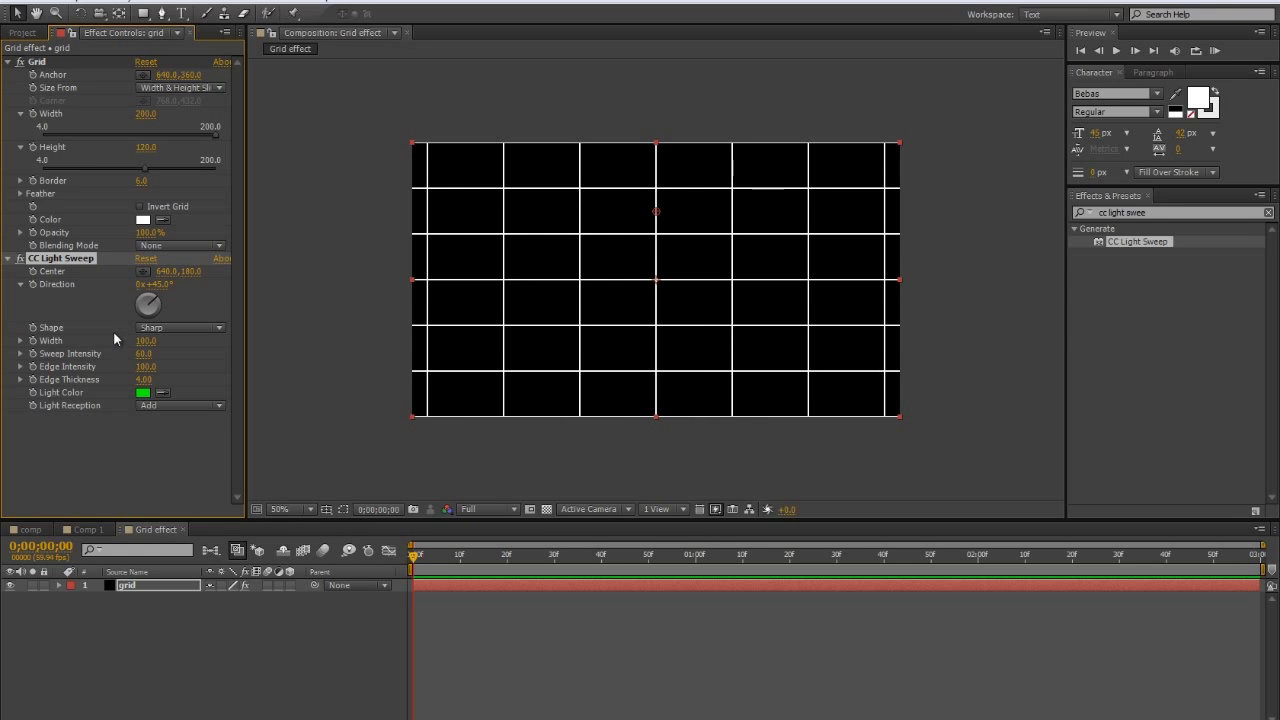
{"action": "left_click", "coordinate": [178, 405]}
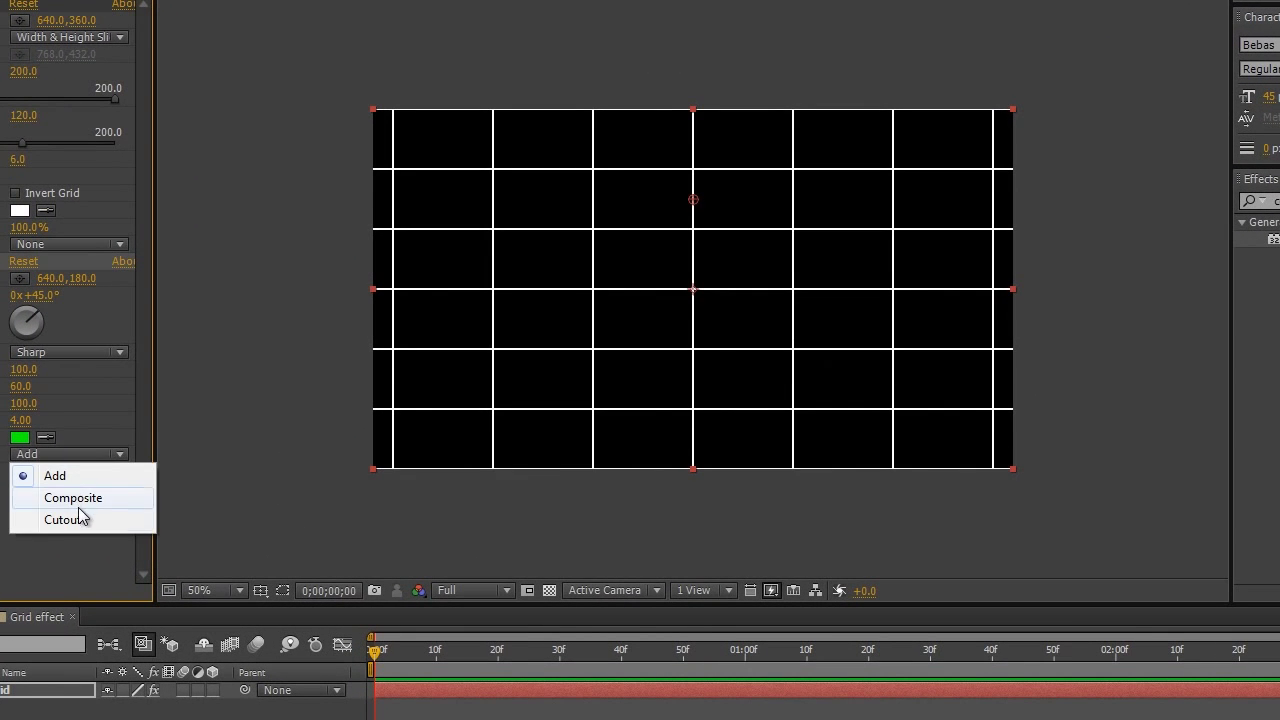
{"action": "left_click", "coordinate": [60, 519]}
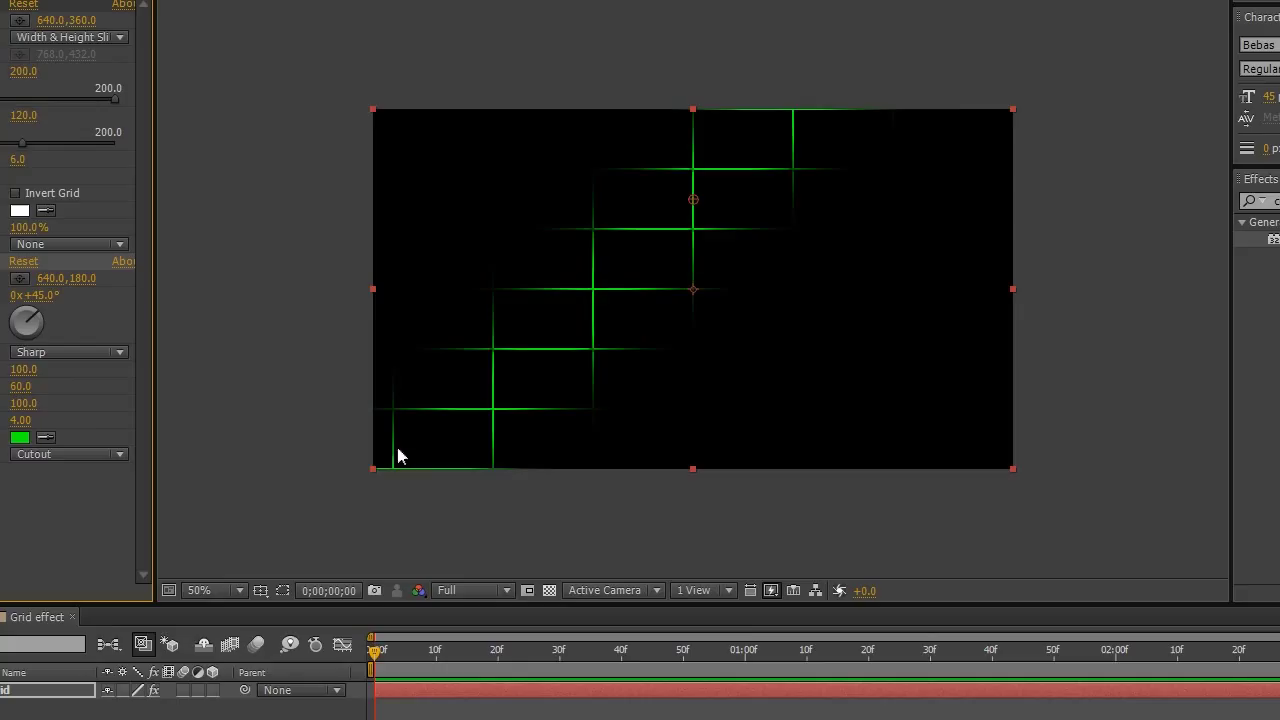
{"action": "mouse_move", "coordinate": [985, 120]}
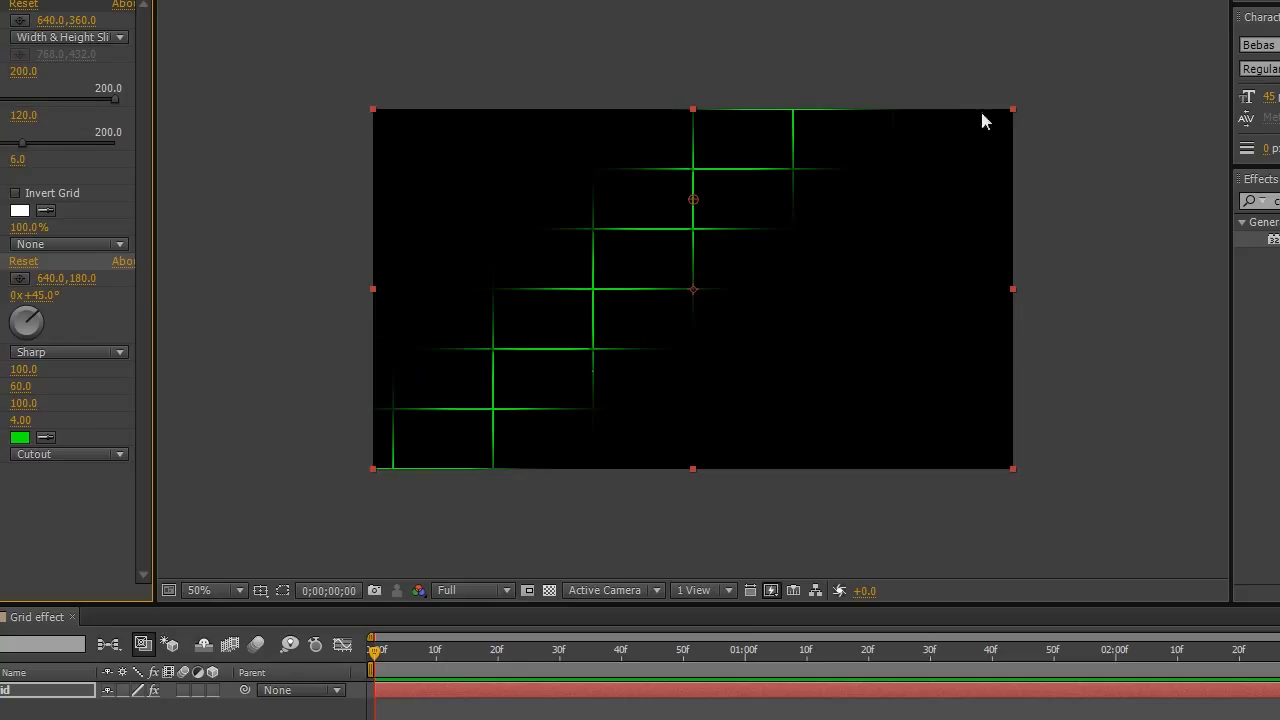
{"action": "mouse_move", "coordinate": [88, 343]}
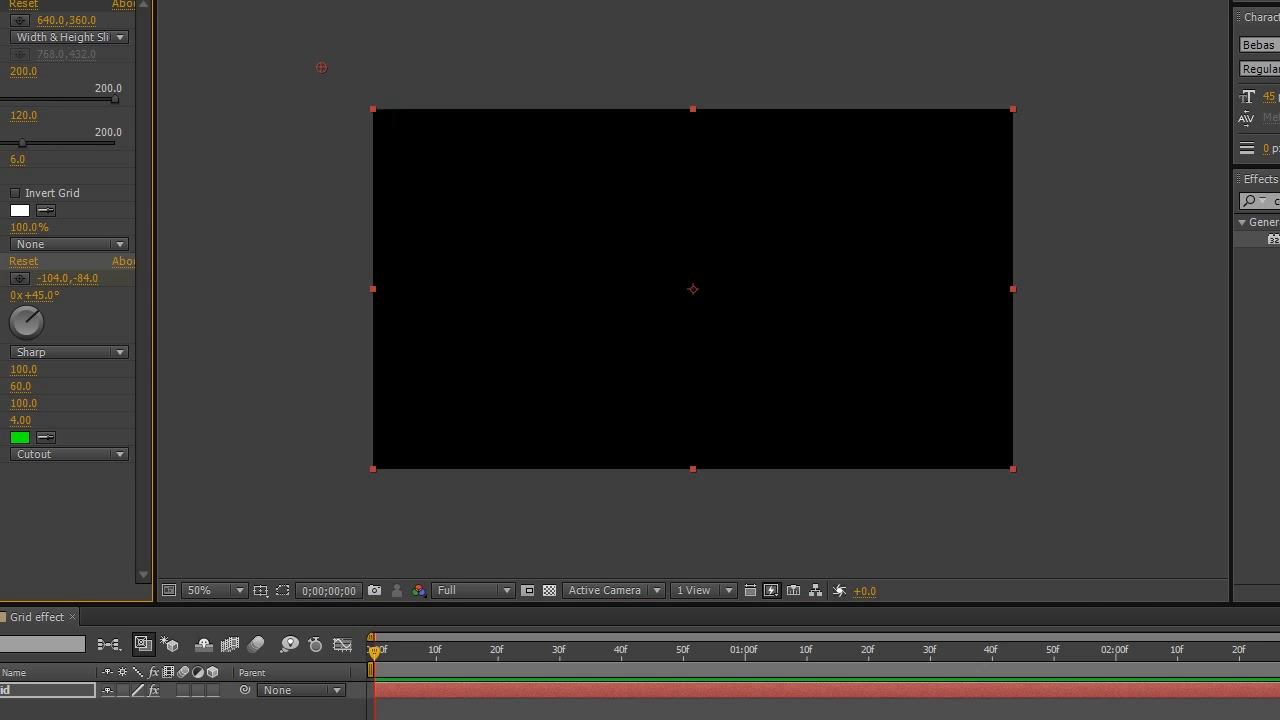
{"action": "mouse_move", "coordinate": [879, 665]}
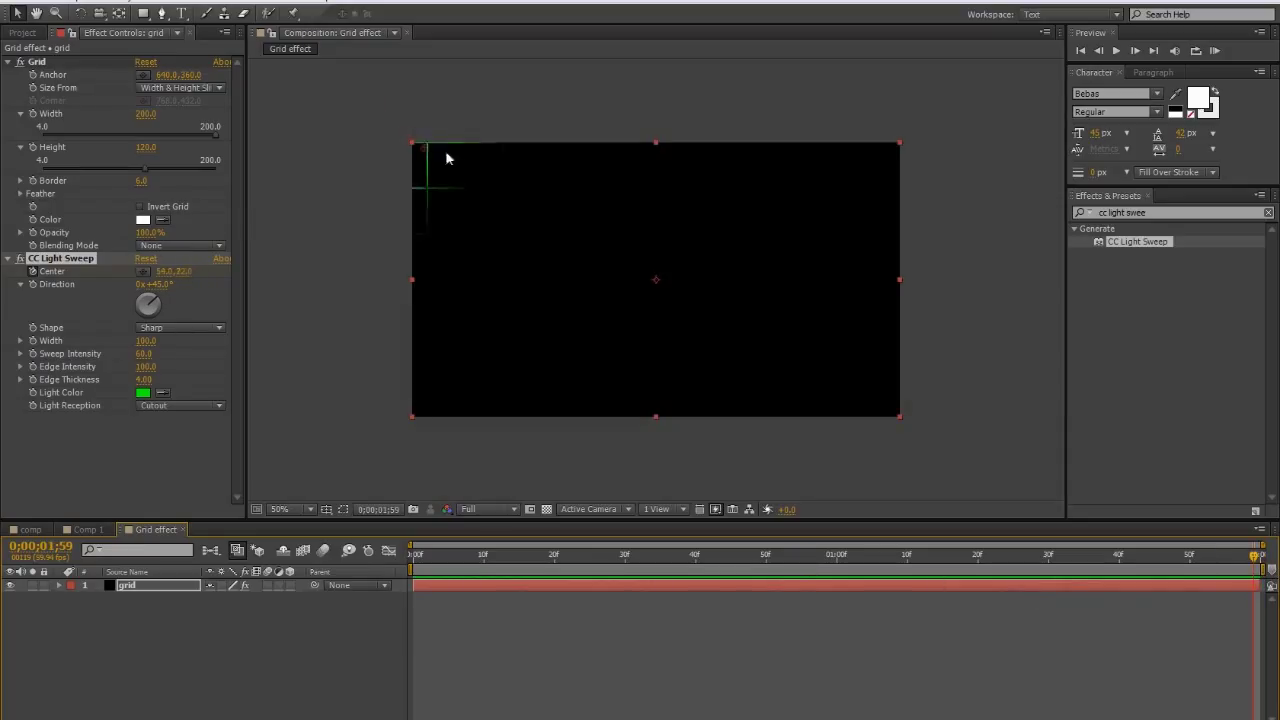
Drag the light sweep centre diagonally across the frame for its end keyframe
{"action": "left_click_drag", "start_coordinate": [420, 160], "coordinate": [898, 410]}
{"action": "type", "text": "glow"}
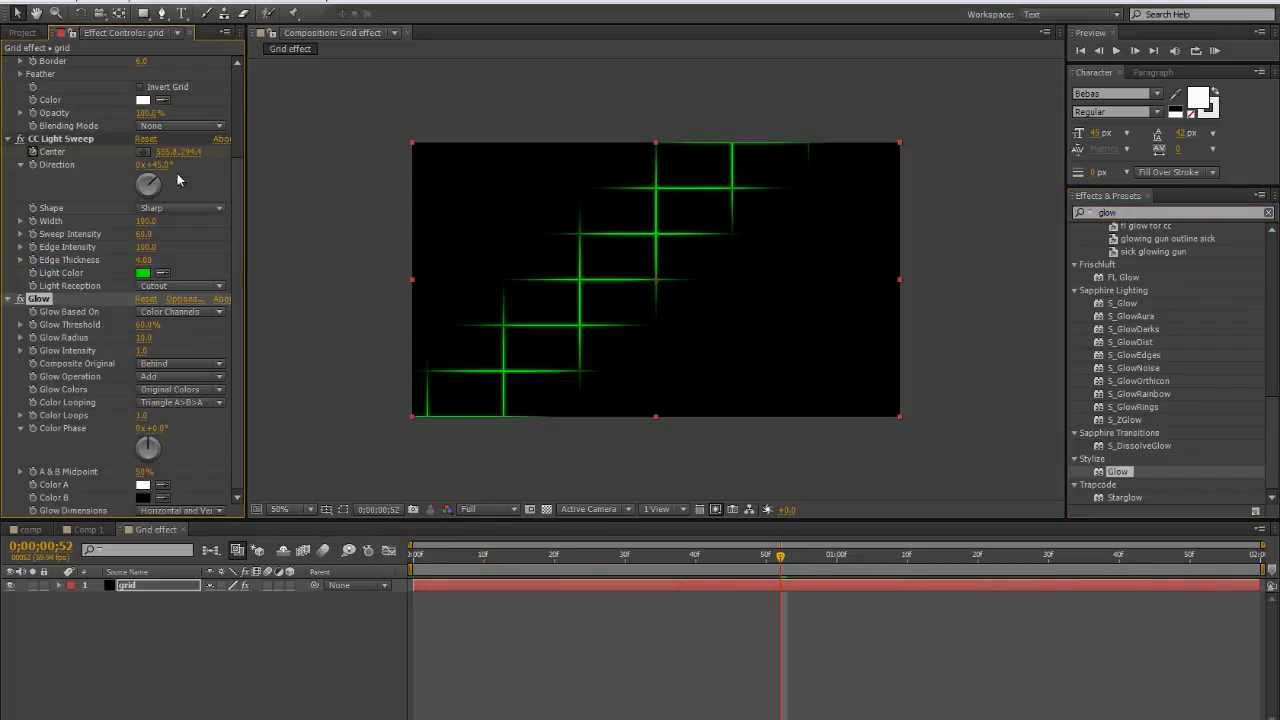
Tune Glow to about 46% threshold, radius 20 and intensity 2
{"action": "left_click", "coordinate": [147, 324]}
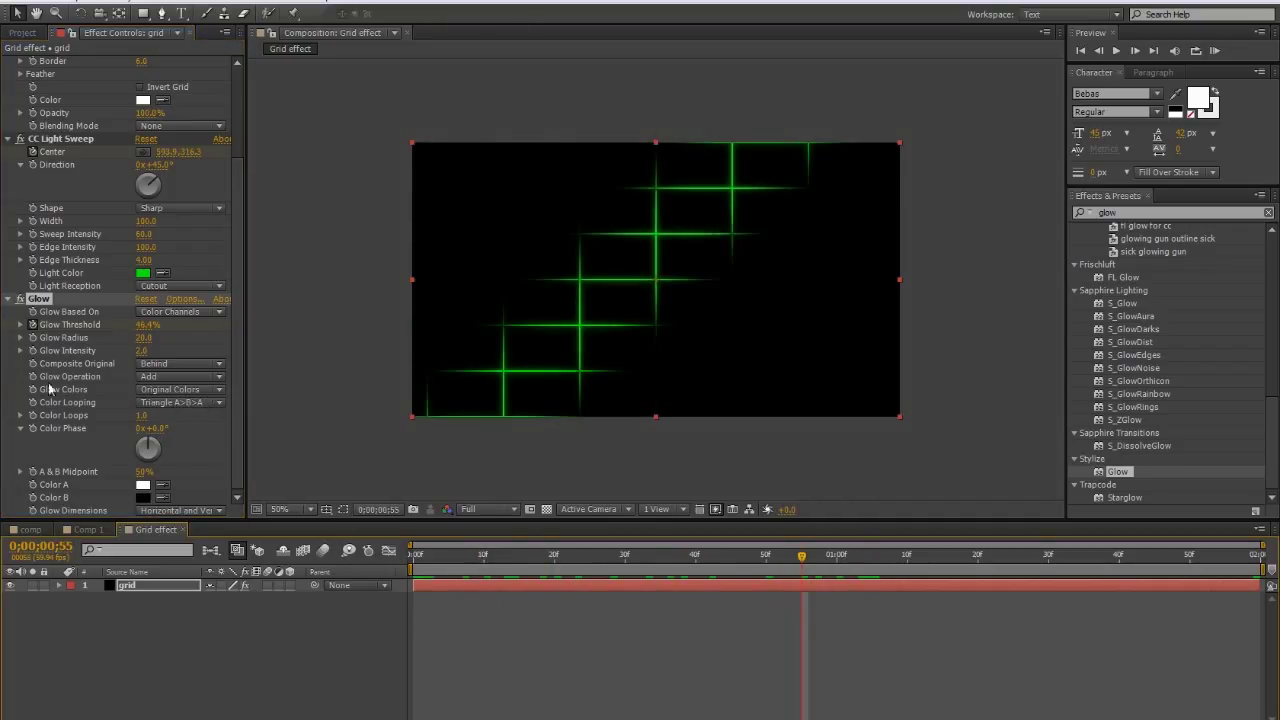
Set Glow Colors to A & B, with green as Color A and yellow as Color B
{"action": "left_click", "coordinate": [180, 389]}
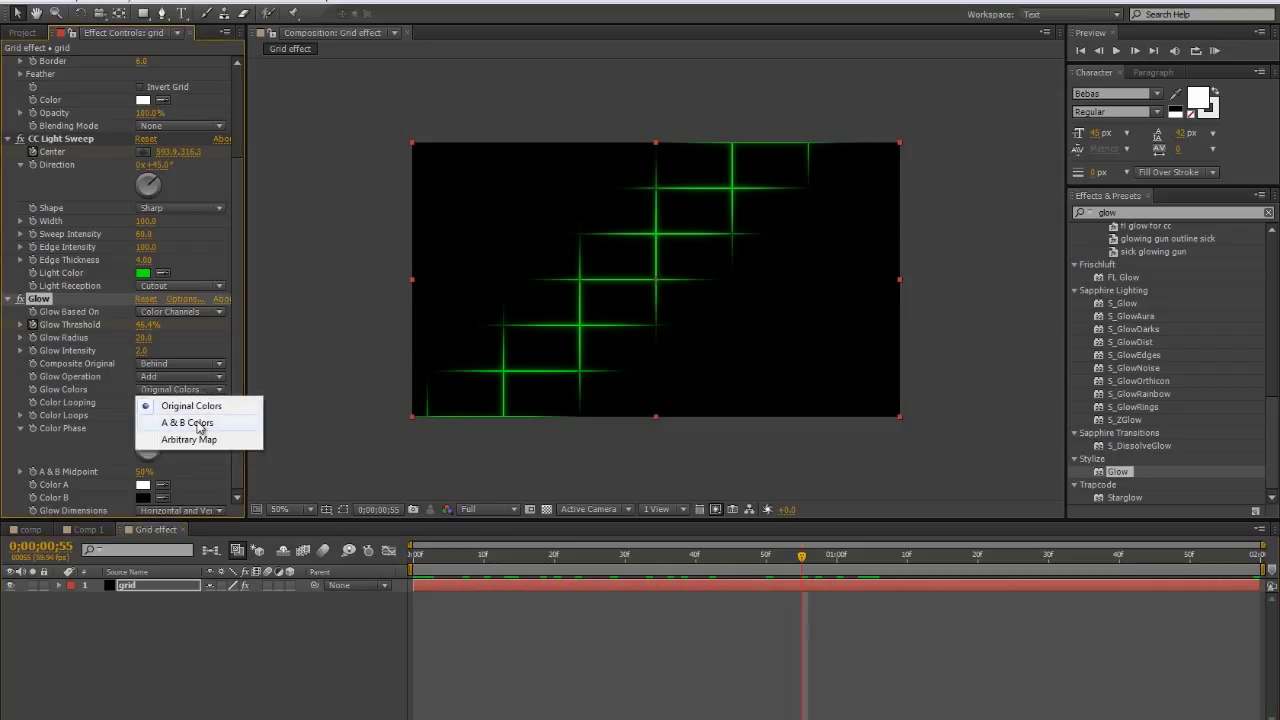
{"action": "left_click", "coordinate": [187, 422]}
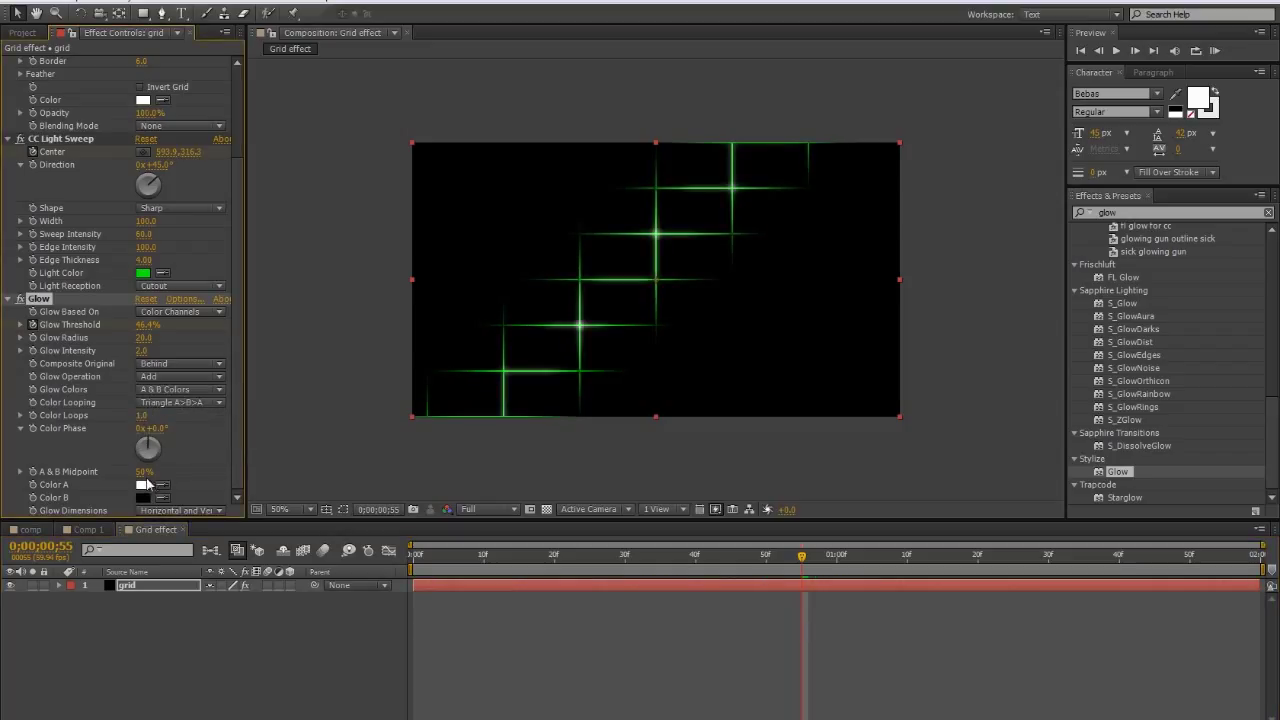
{"action": "left_click", "coordinate": [143, 484]}
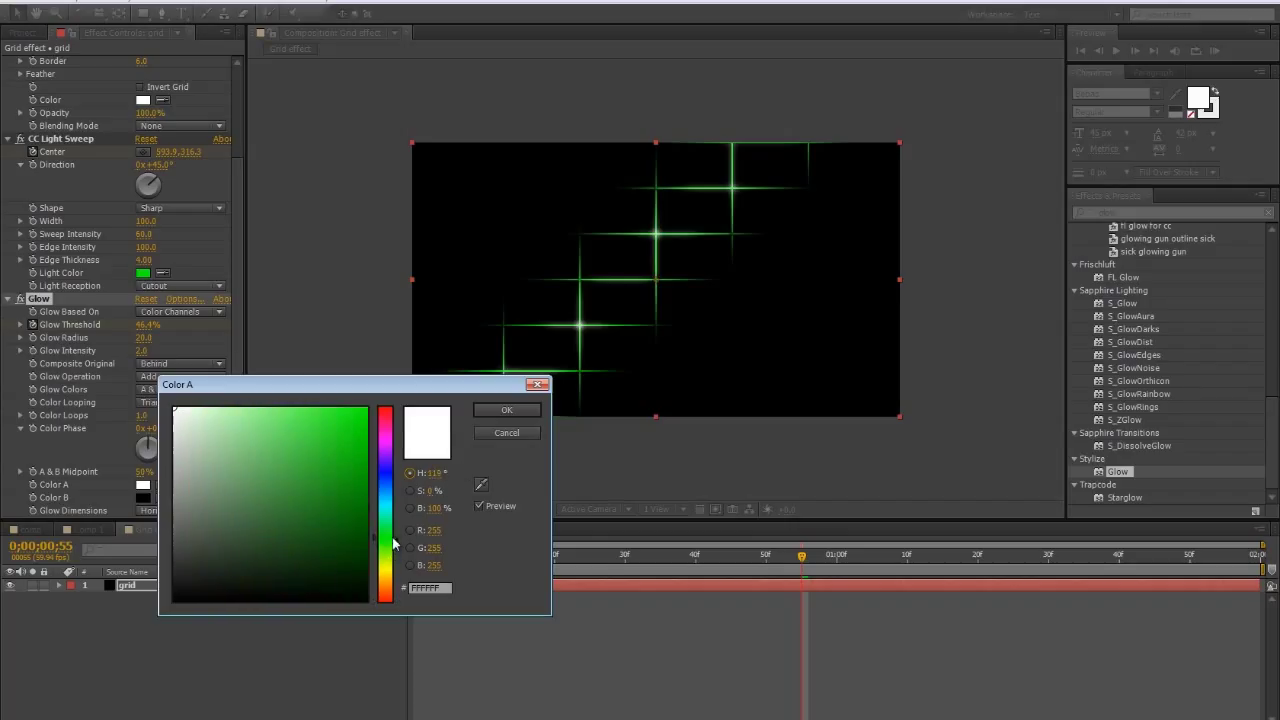
{"action": "left_click", "coordinate": [507, 409]}
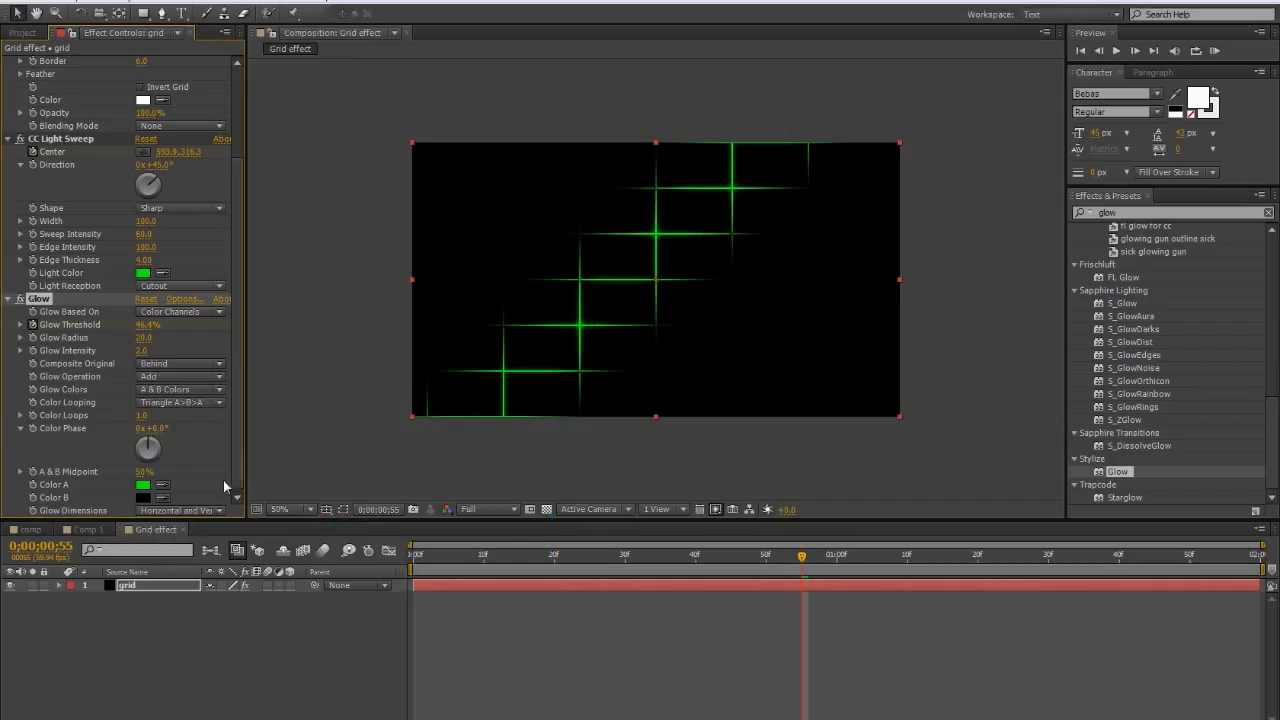
{"action": "left_click", "coordinate": [142, 497]}
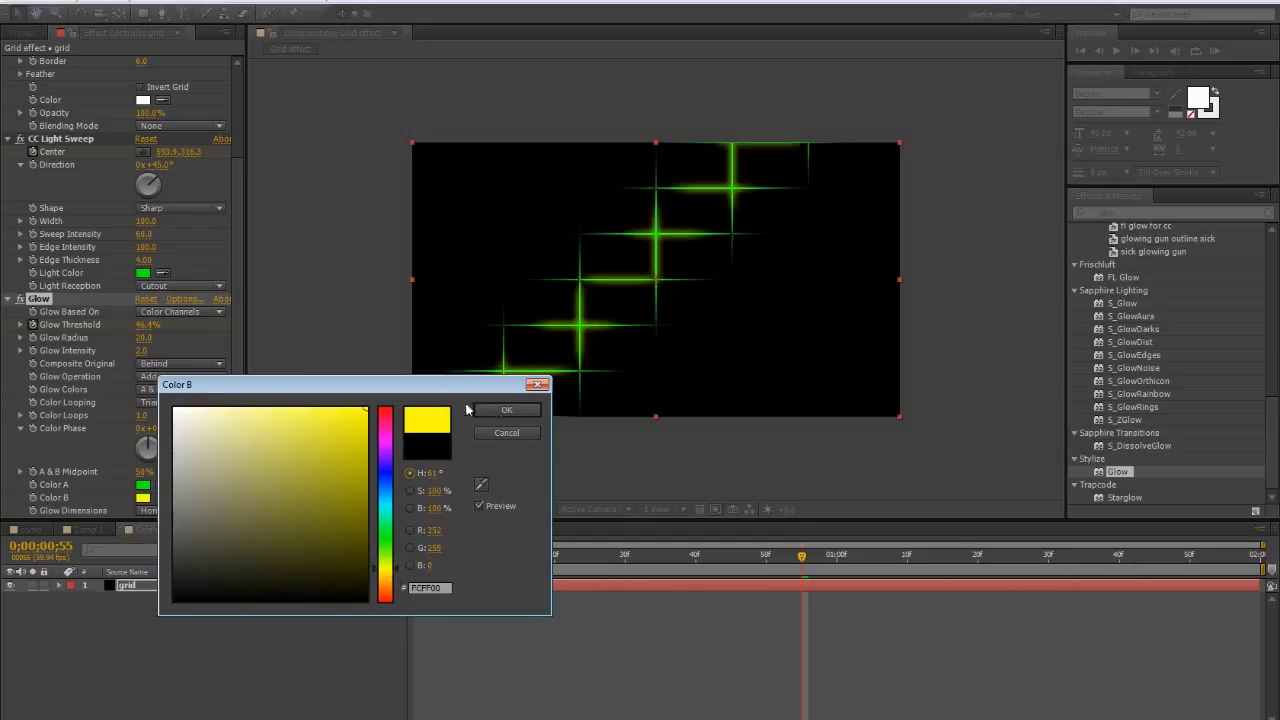
{"action": "left_click", "coordinate": [506, 409]}
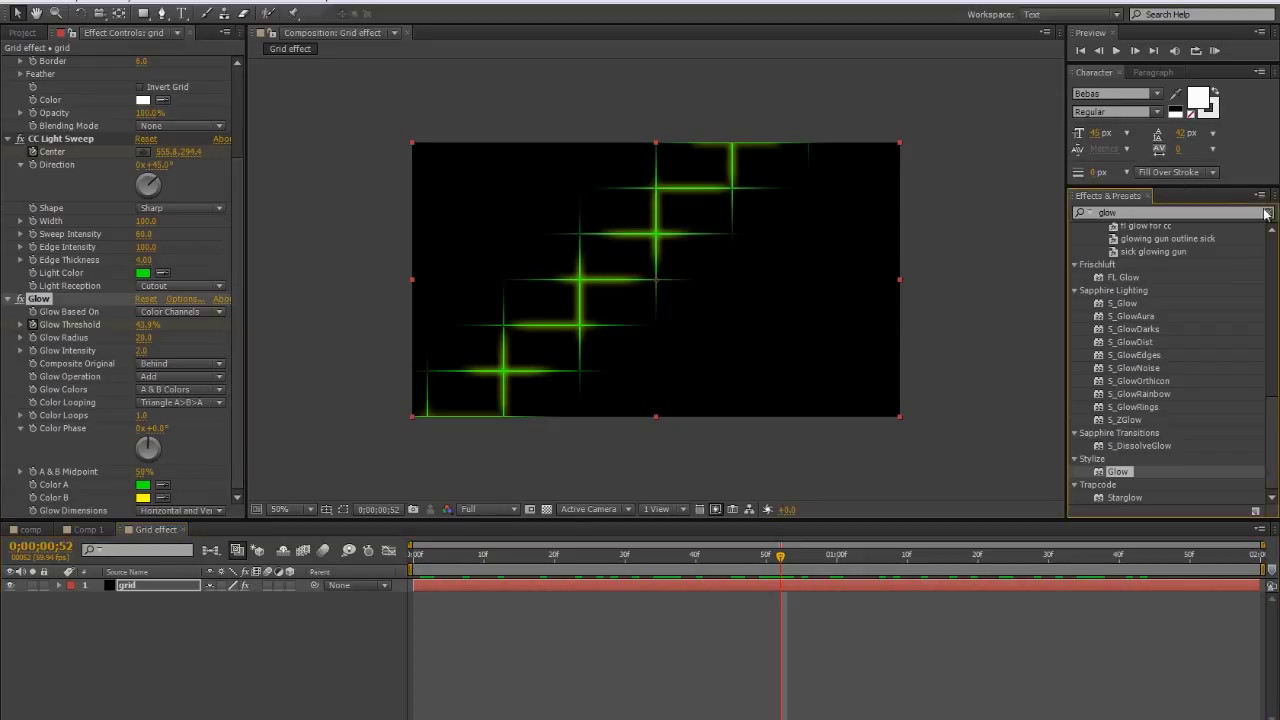
Add CC Vector Blur, collapse the Grid settings, and keep the blur Type as Natural
{"action": "left_click", "coordinate": [1268, 211]}
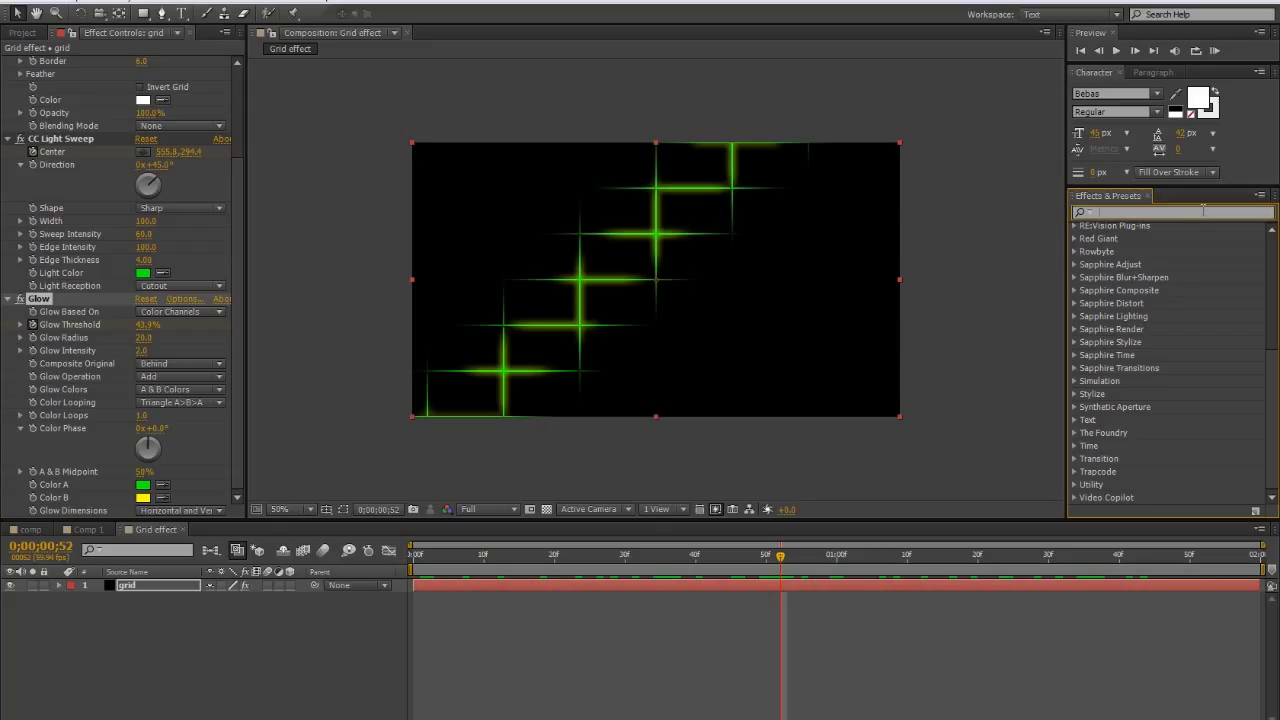
{"action": "type", "text": "vector"}
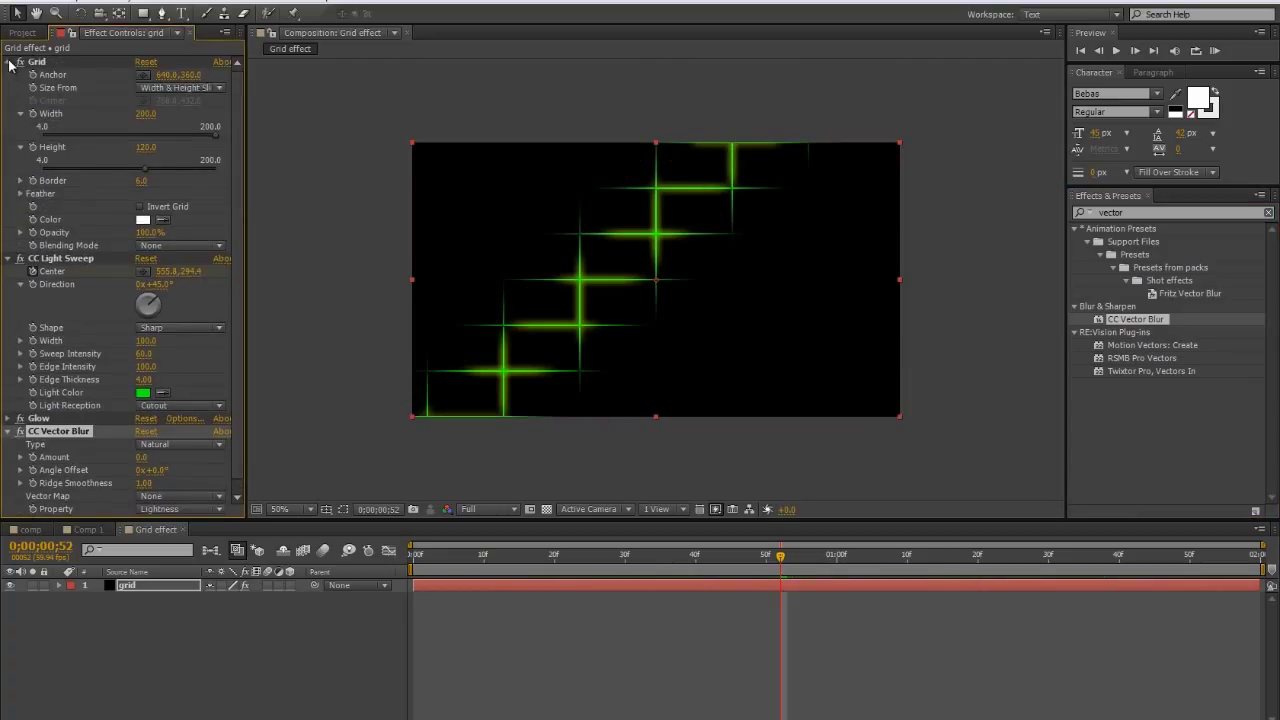
{"action": "left_click", "coordinate": [11, 64]}
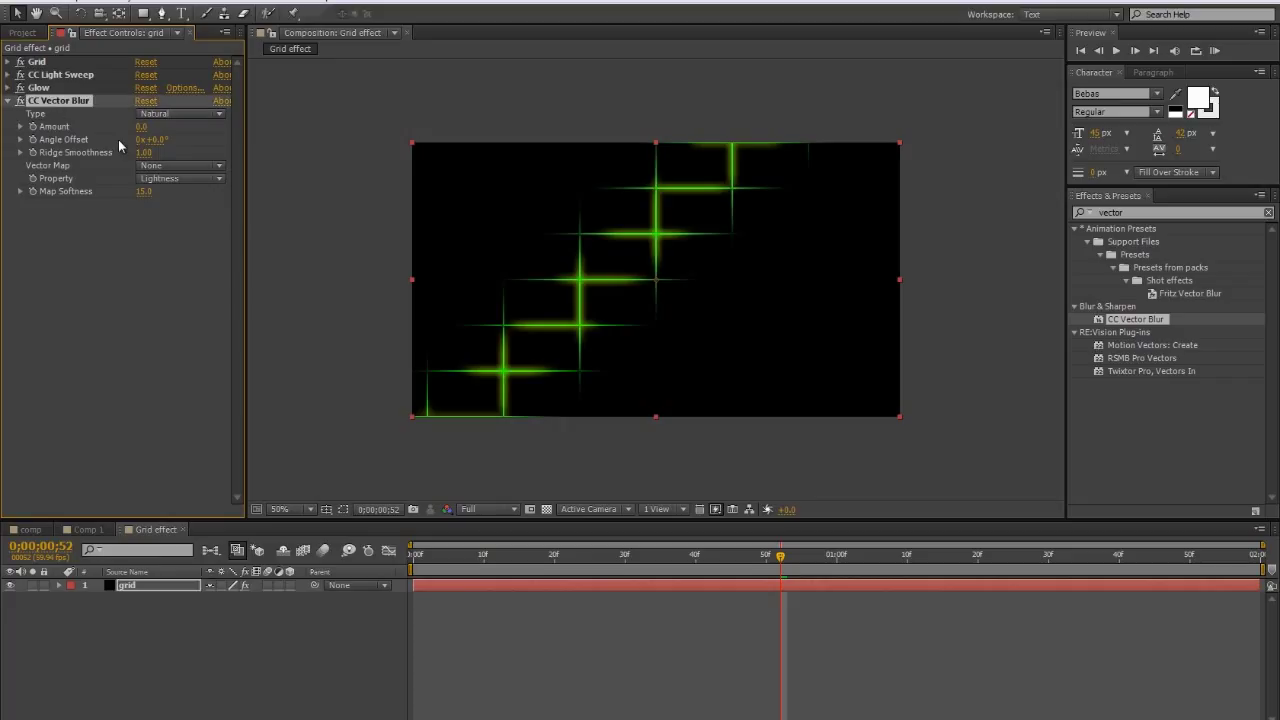
{"action": "left_click", "coordinate": [180, 113]}
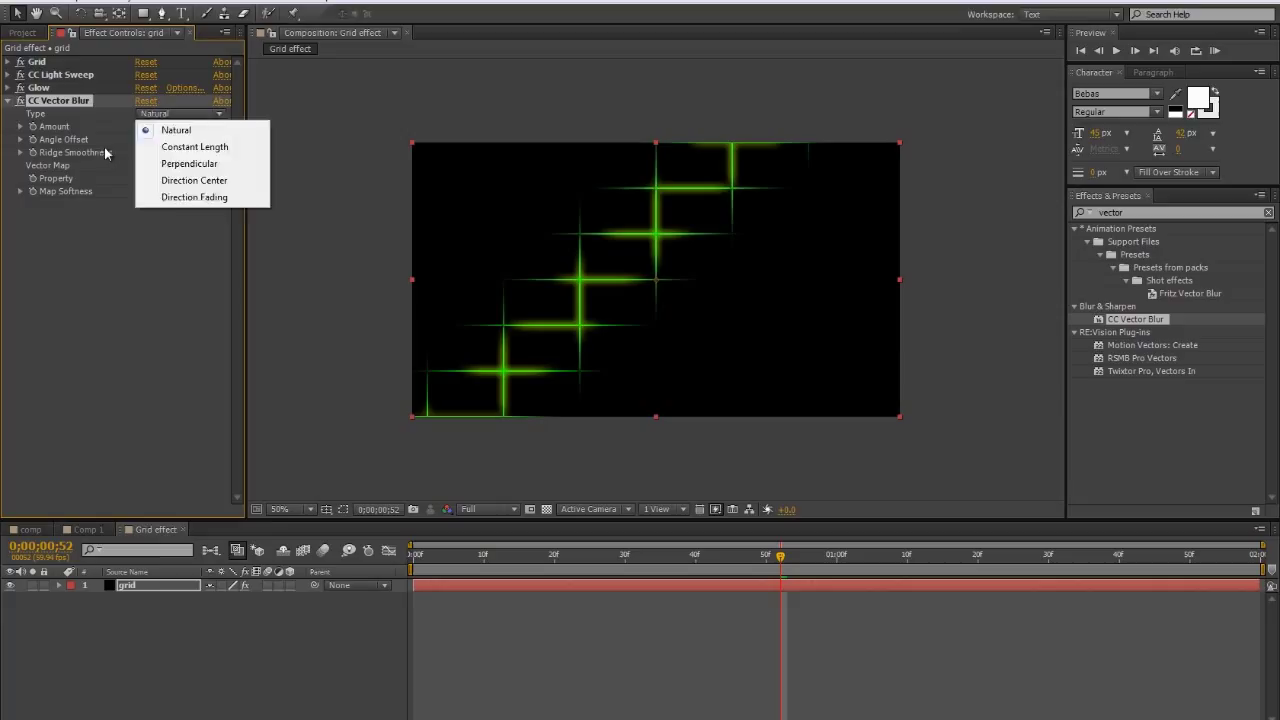
{"action": "left_click", "coordinate": [175, 130]}
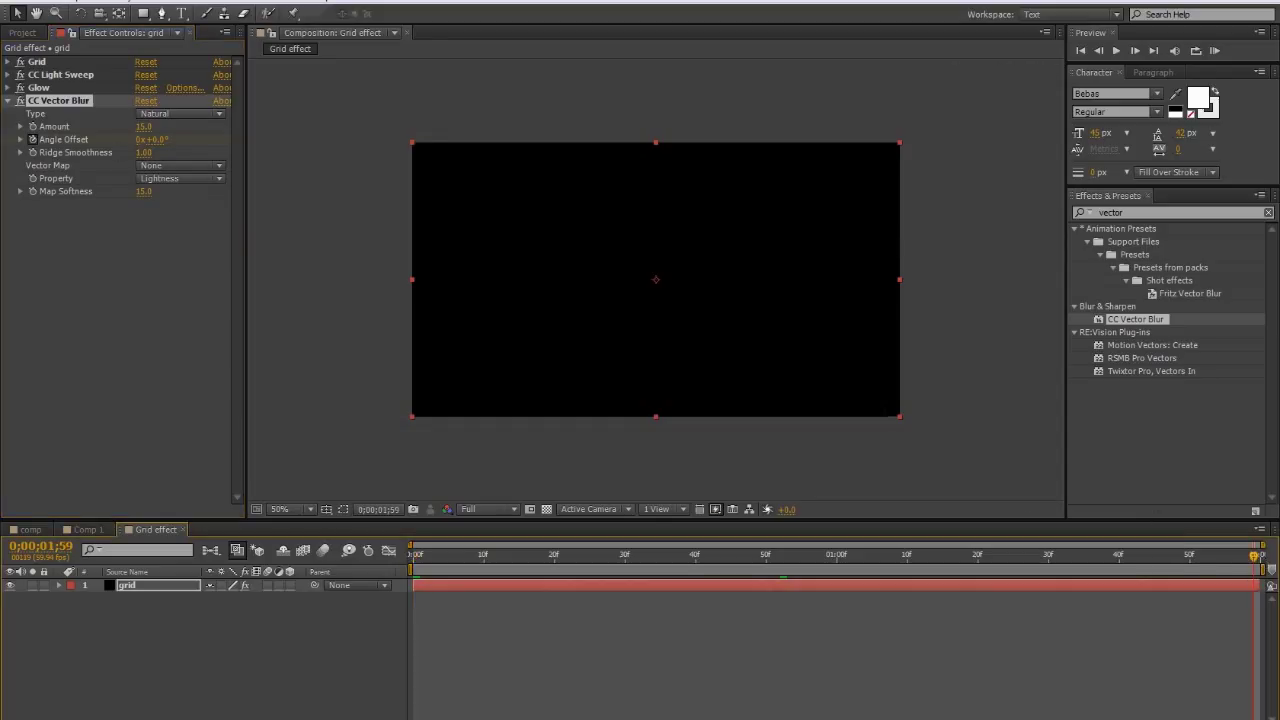
Keyframe Vector Blur Angle Offset from 0 to 1x and scrub the timeline to preview
{"action": "left_click", "coordinate": [146, 139]}
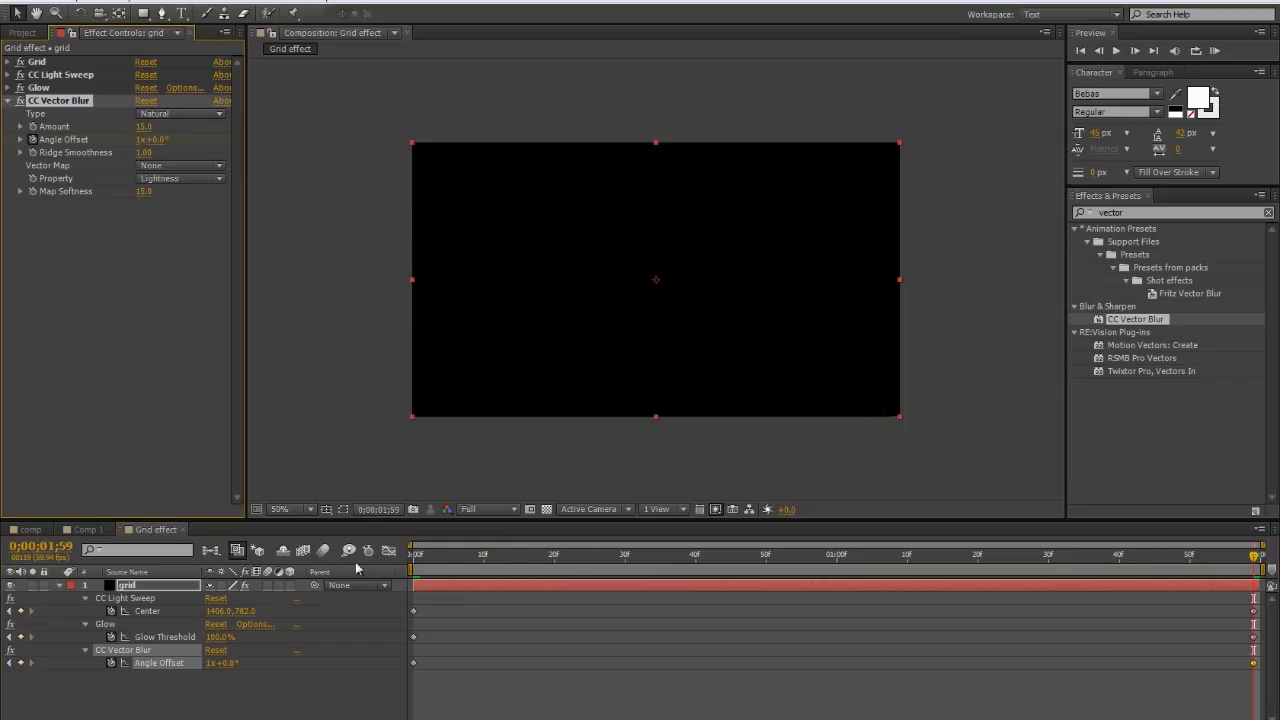
{"action": "left_click", "coordinate": [672, 555]}
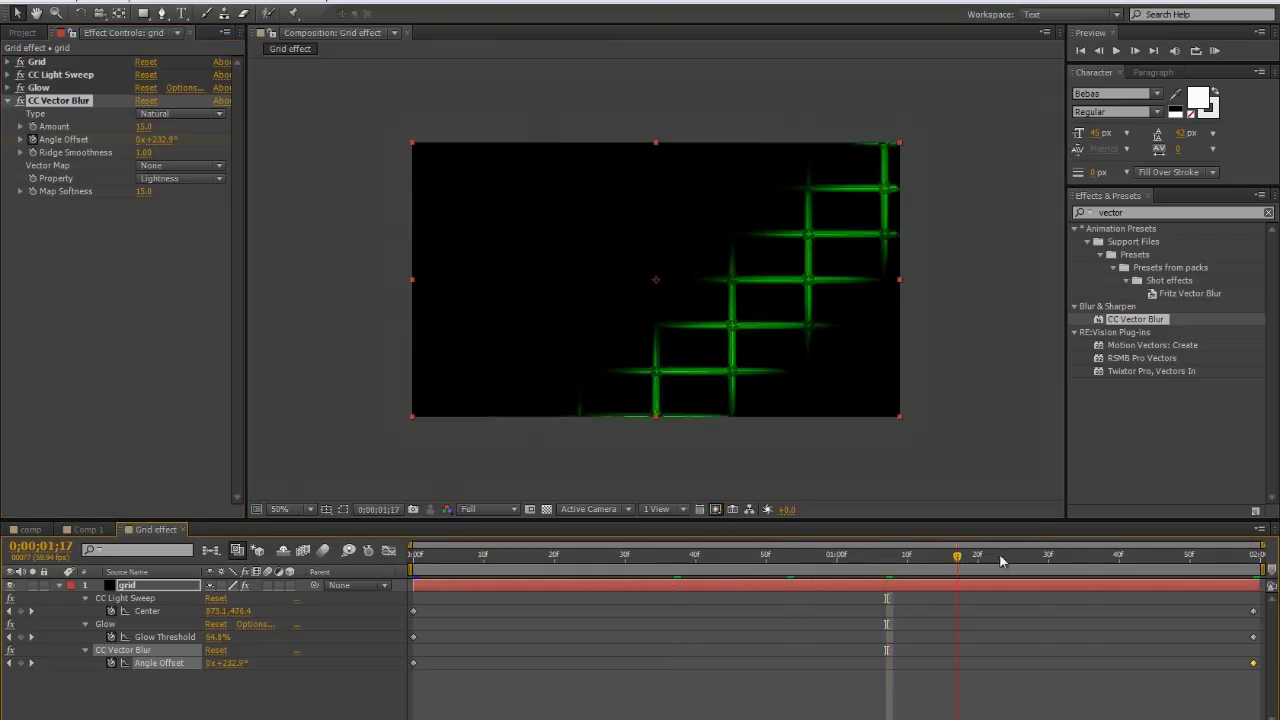
{"action": "left_click", "coordinate": [1105, 555]}
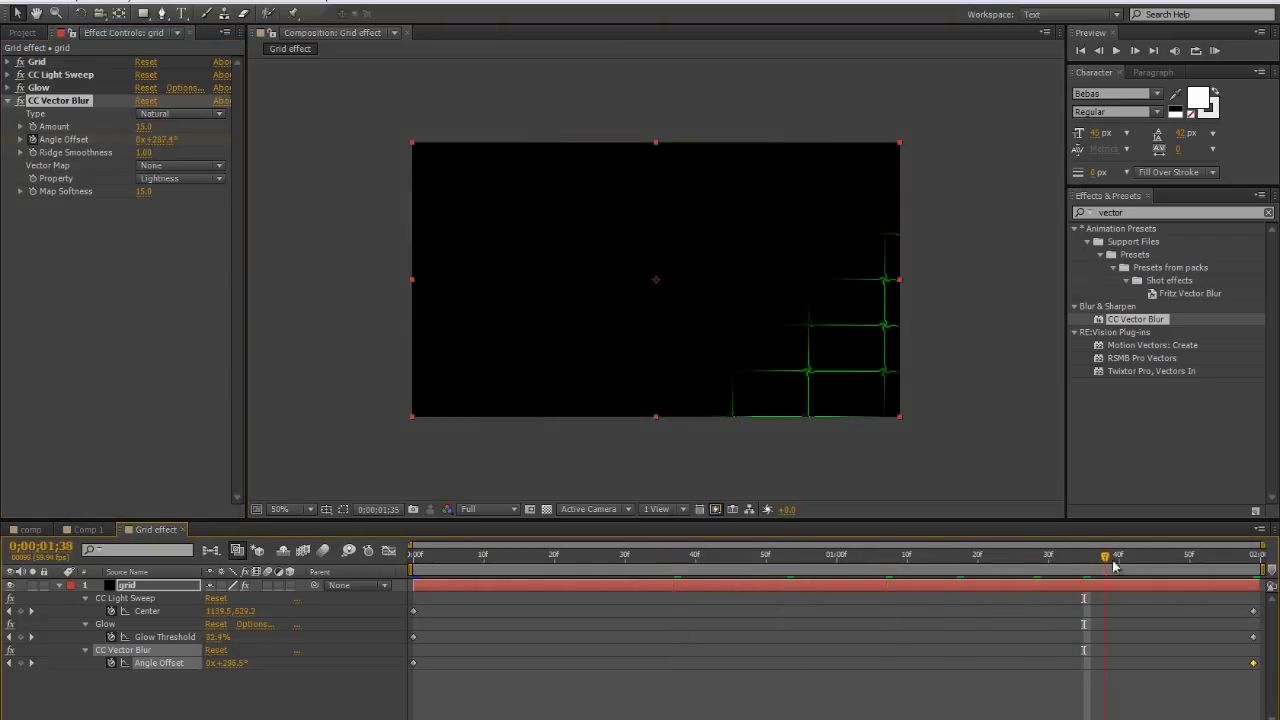
{"action": "left_click", "coordinate": [822, 555]}
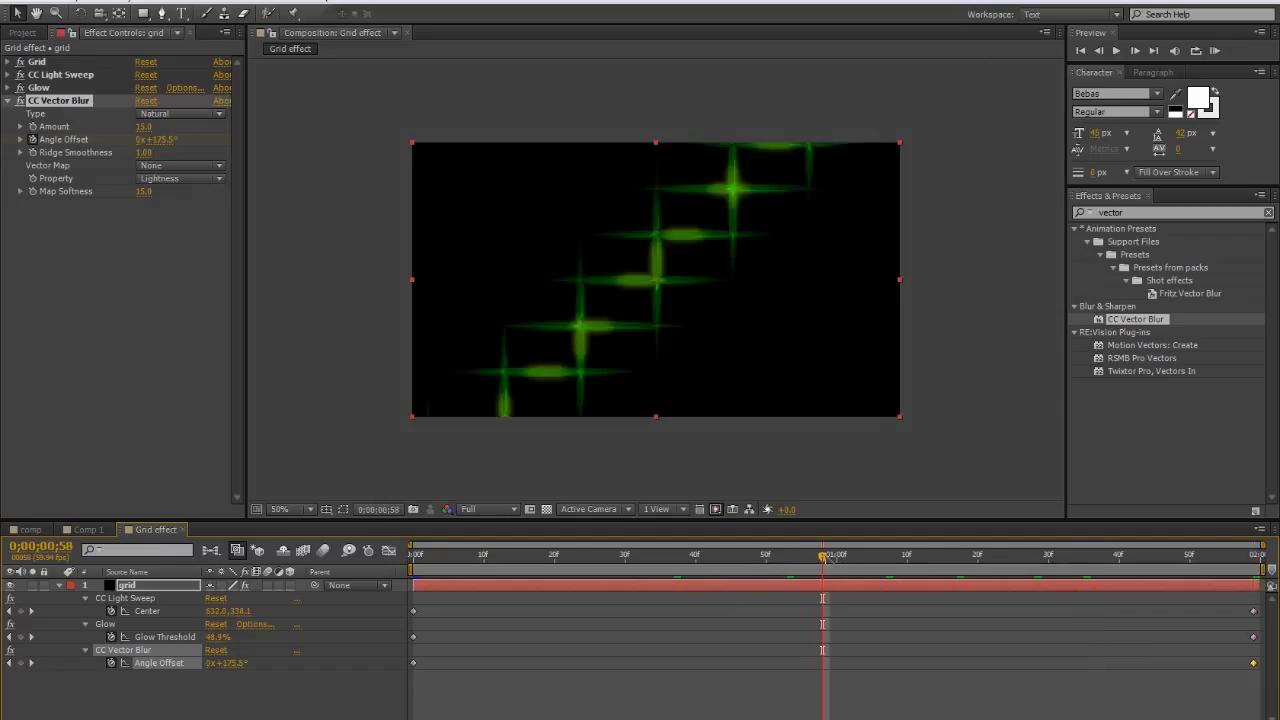
{"action": "left_click_drag", "start_coordinate": [822, 555], "coordinate": [863, 555]}
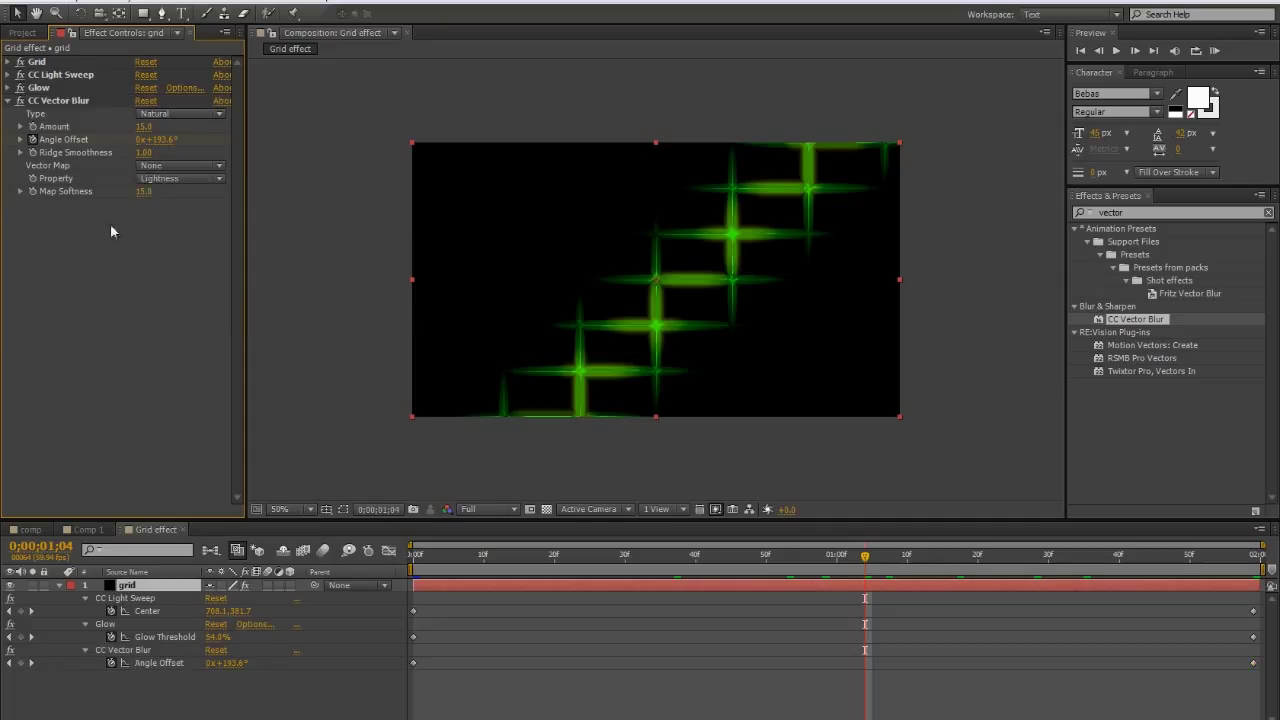
{"action": "mouse_move", "coordinate": [1155, 194]}
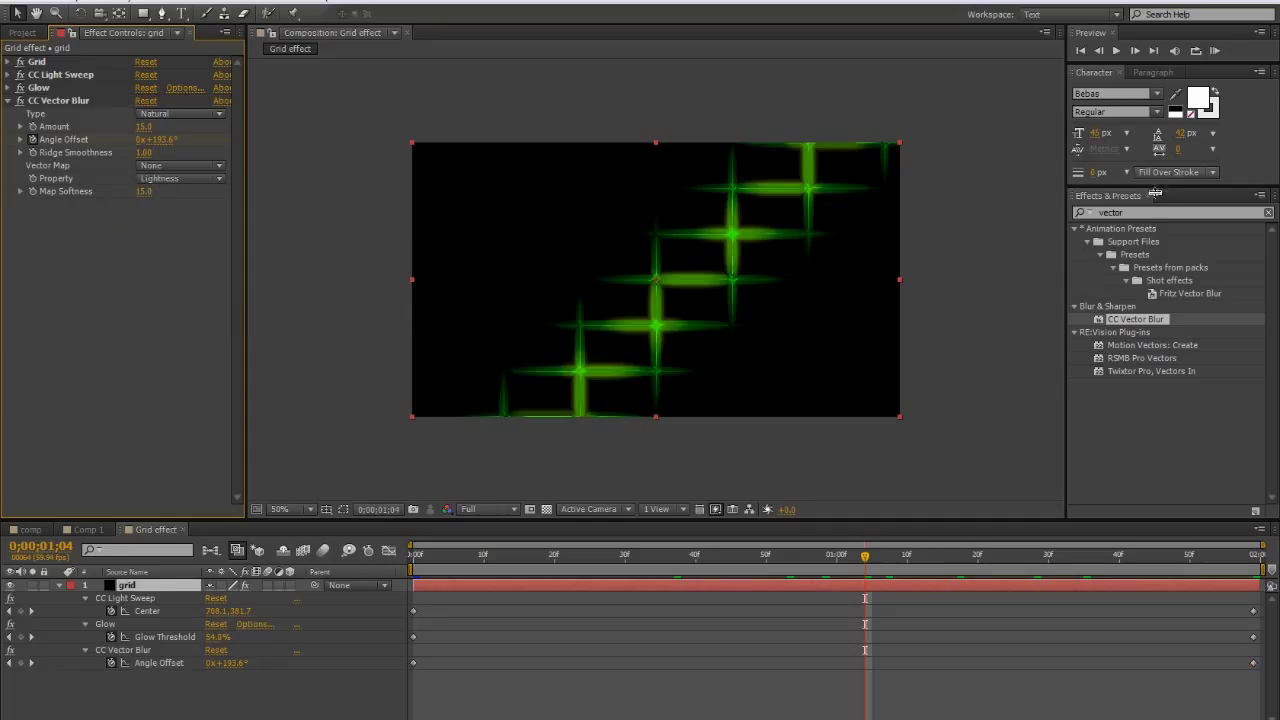
{"action": "type", "text": "fast blur"}
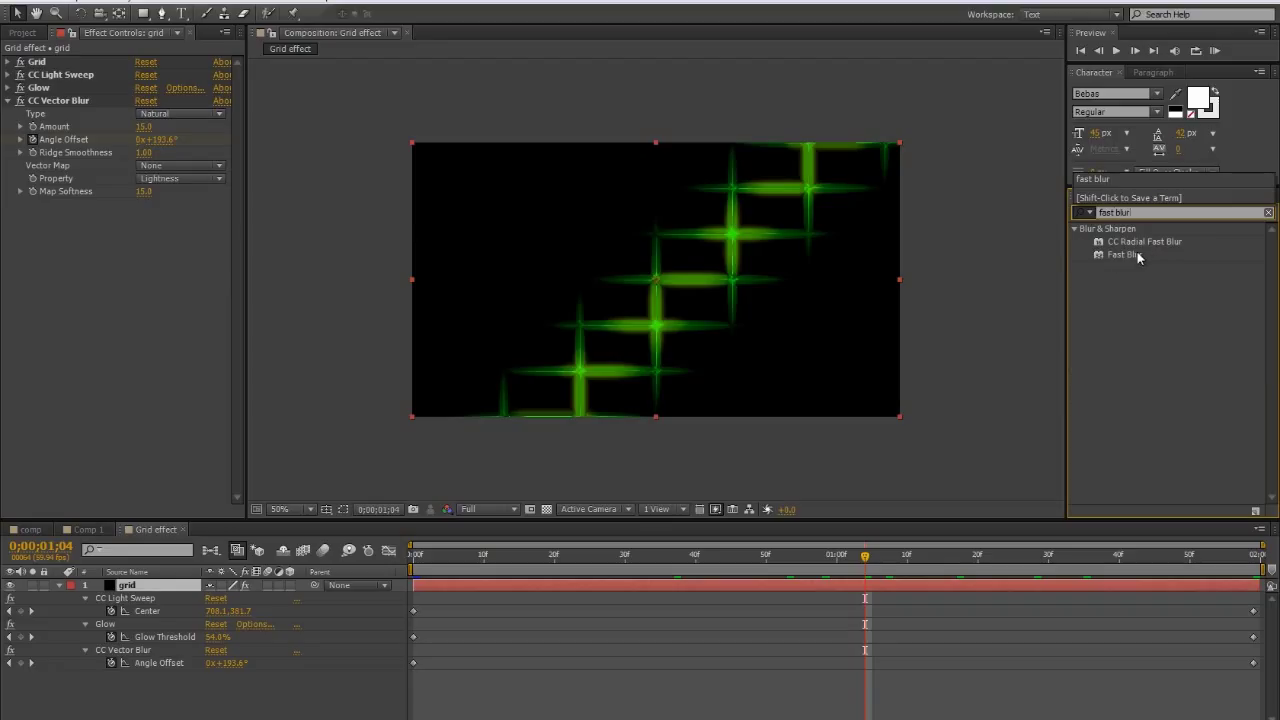
Apply Fast Blur to the grid layer and set its Blurriness to 2
{"action": "double_click", "coordinate": [1124, 254]}
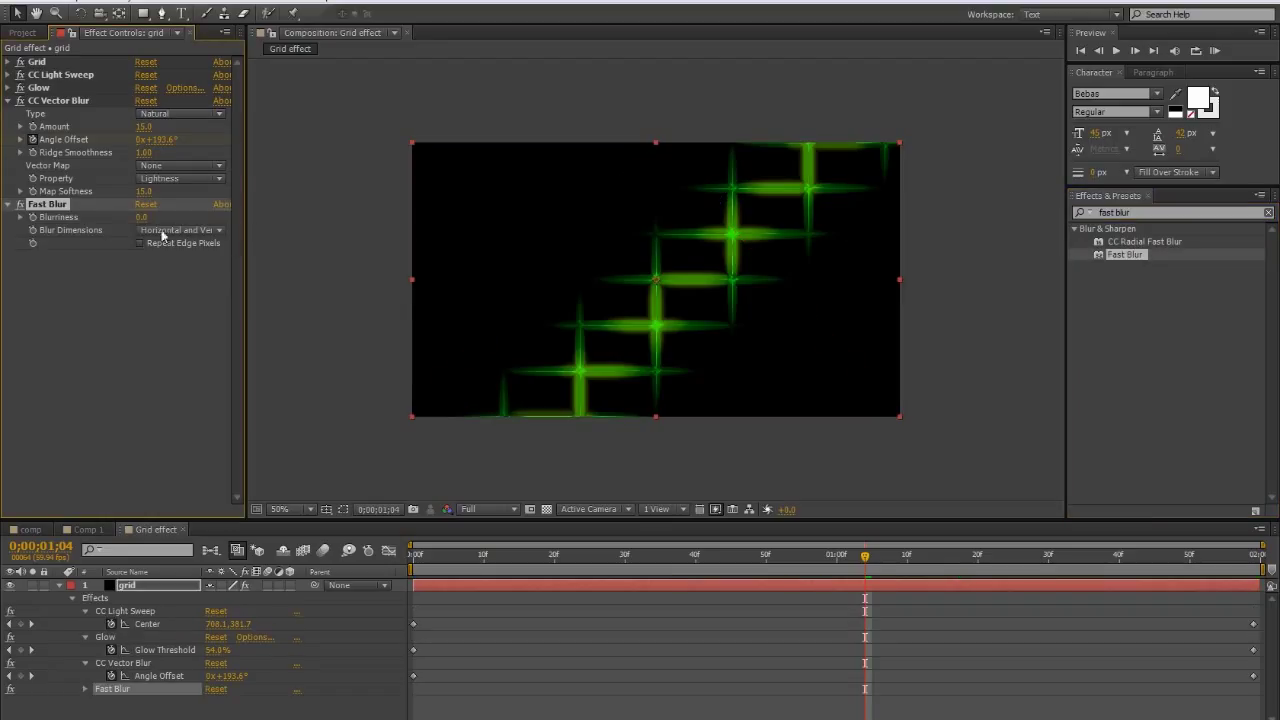
{"action": "double_click", "coordinate": [143, 217]}
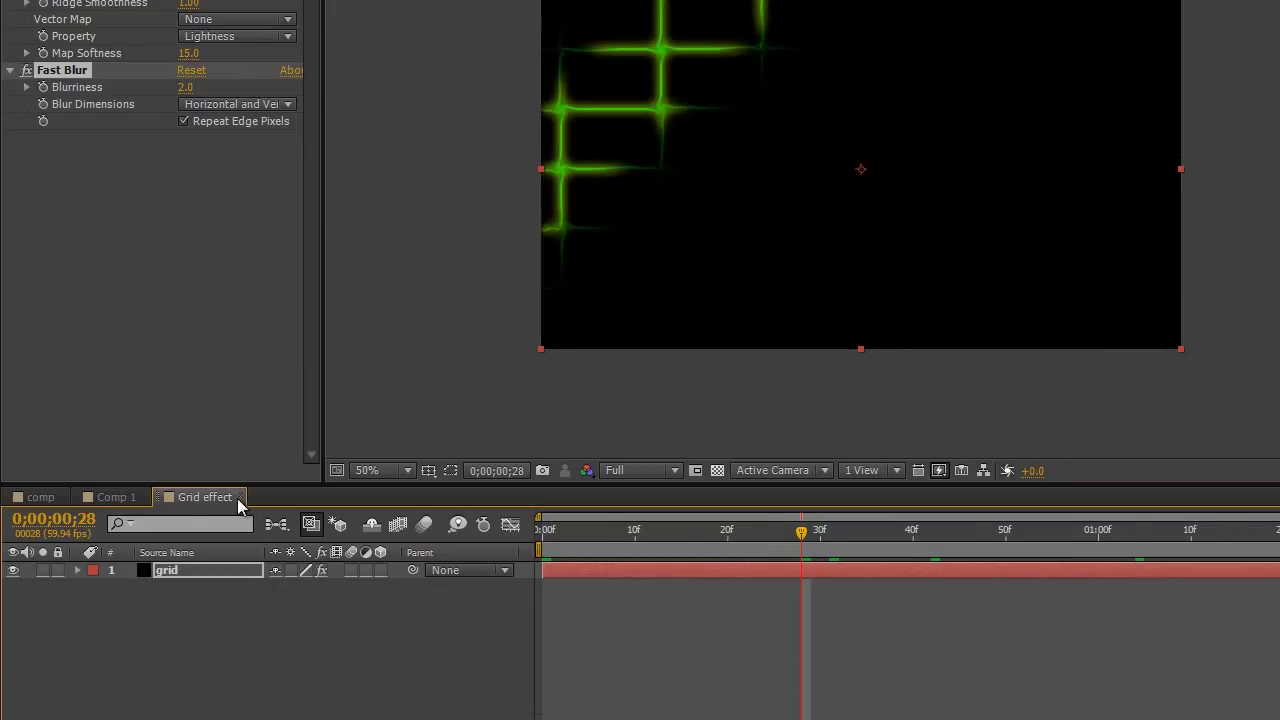
Close the Grid effect and Comp 1 tabs, then scrub the grid over the clip overlap
{"action": "left_click", "coordinate": [112, 497]}
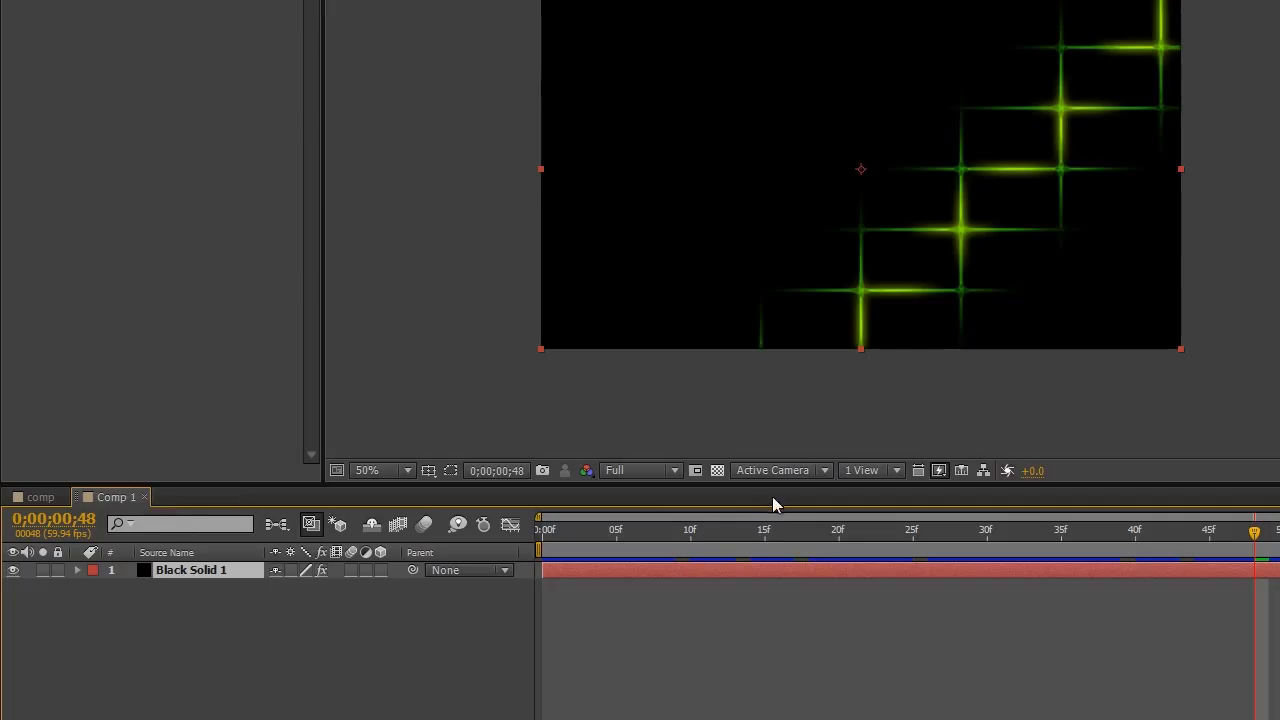
{"action": "mouse_move", "coordinate": [154, 503]}
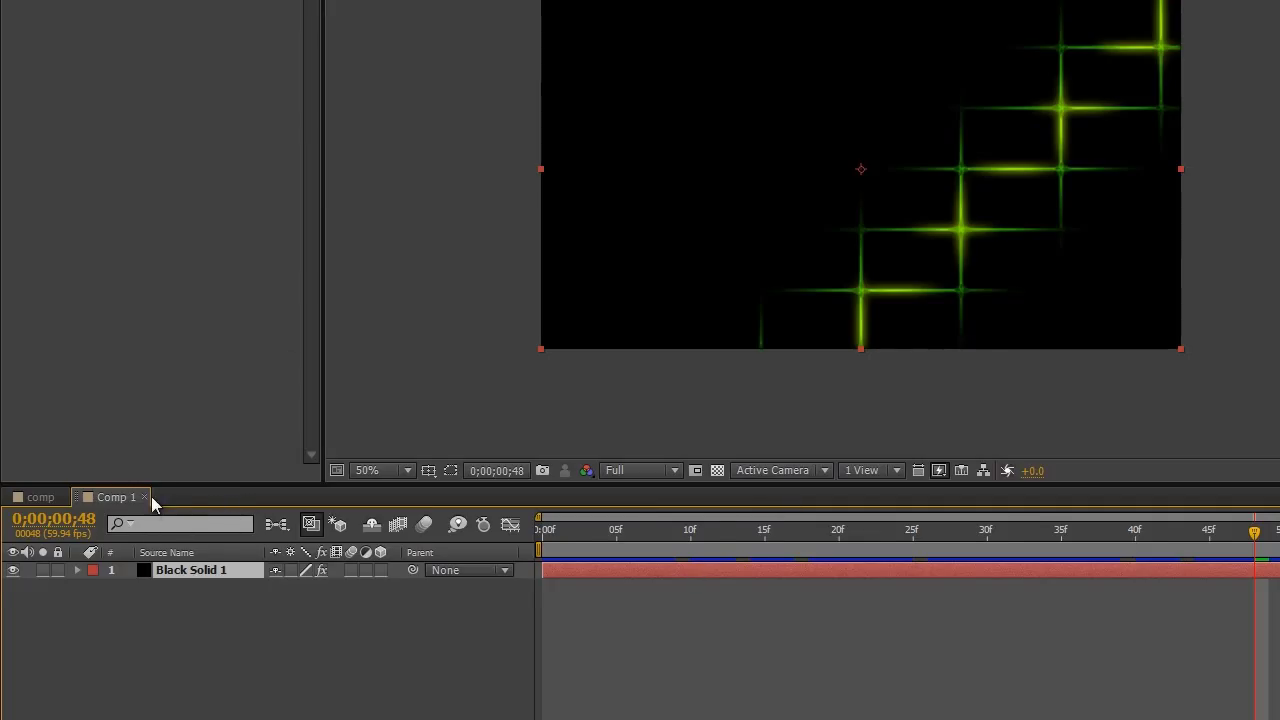
{"action": "left_click", "coordinate": [40, 497]}
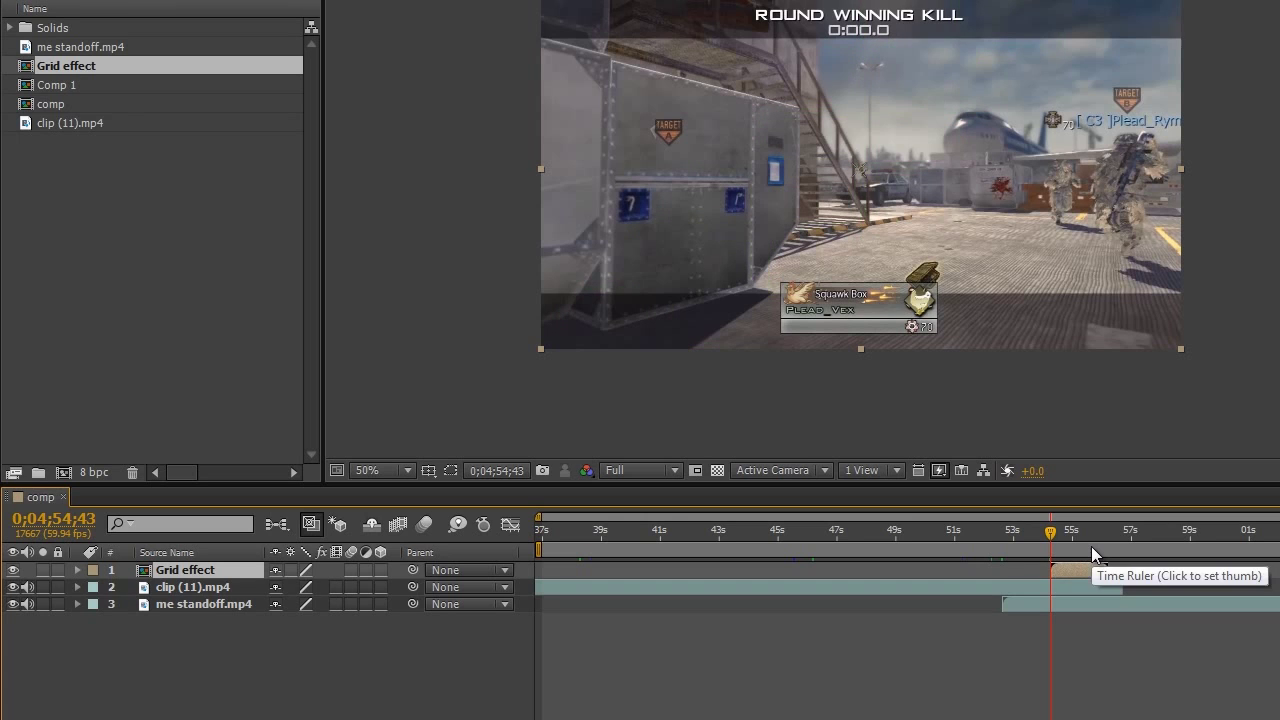
{"action": "left_click", "coordinate": [1070, 531]}
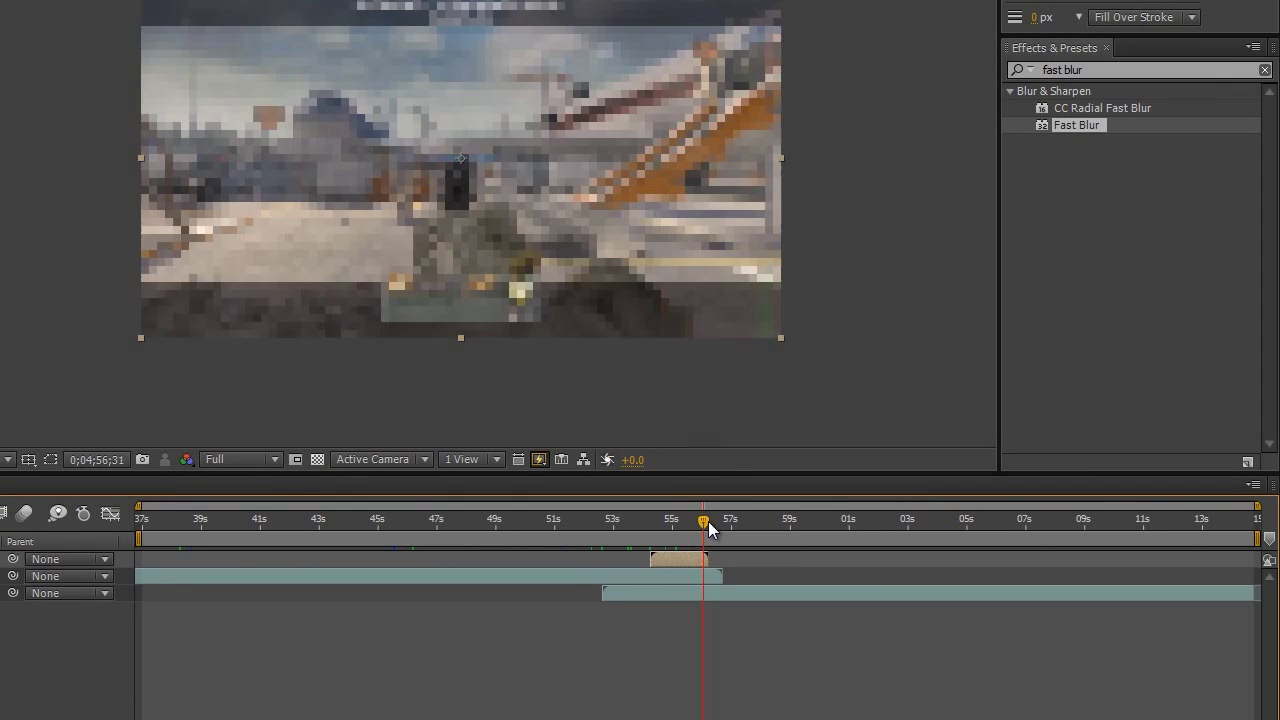
{"action": "left_click_drag", "start_coordinate": [704, 520], "coordinate": [659, 520]}
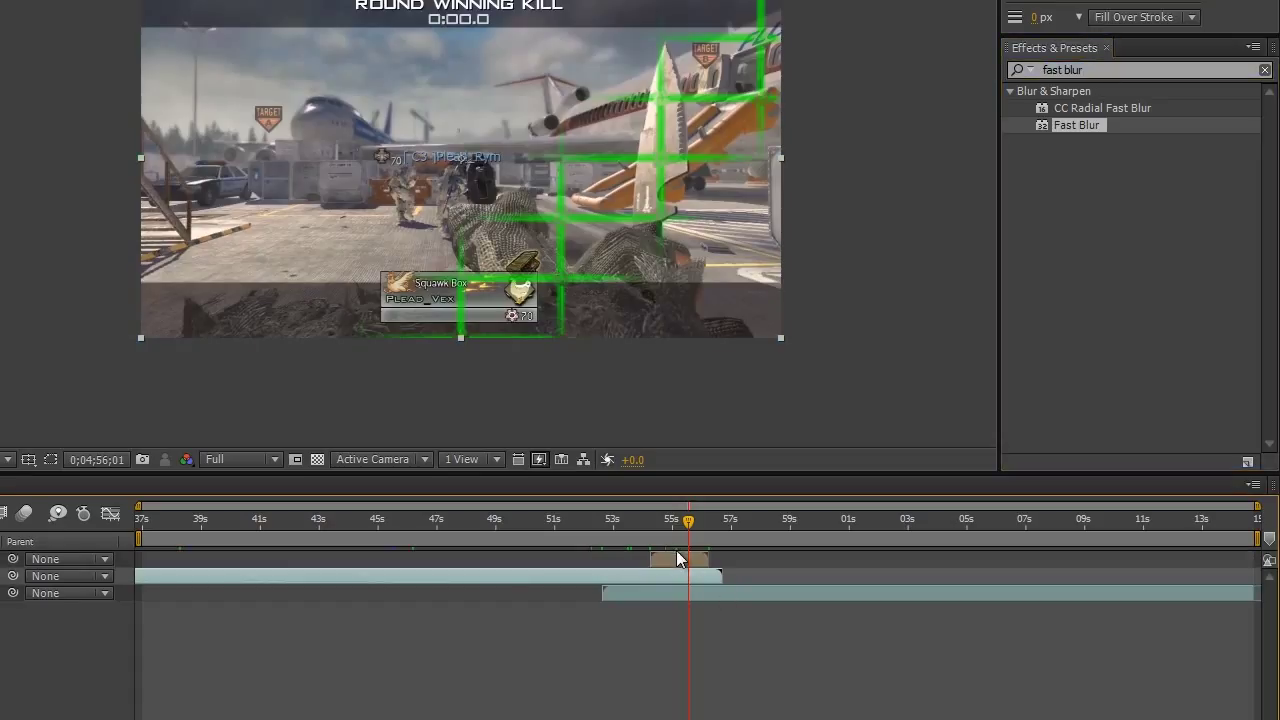
{"action": "mouse_move", "coordinate": [1087, 91]}
{"action": "type", "text": "wipe"}
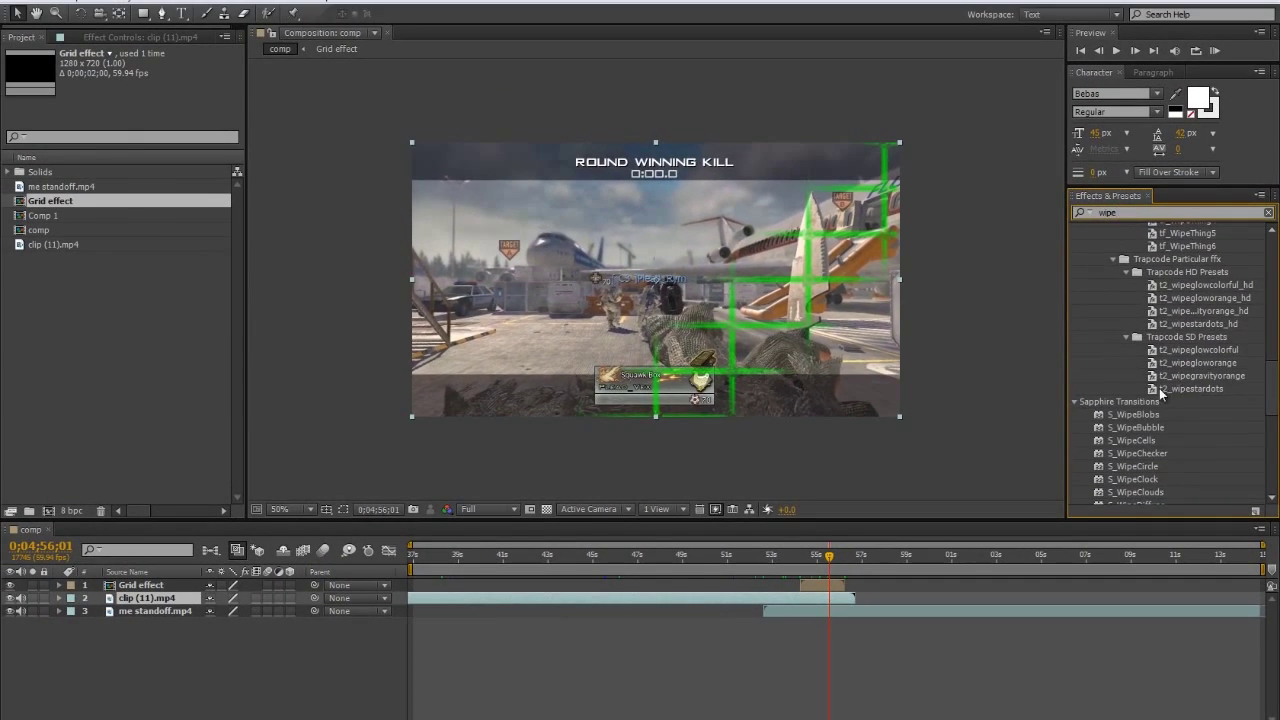
Set the Linear Wipe angle on clip (11).mp4 to 135°
{"action": "scroll", "scroll_direction": "down", "scroll_amount": 3}
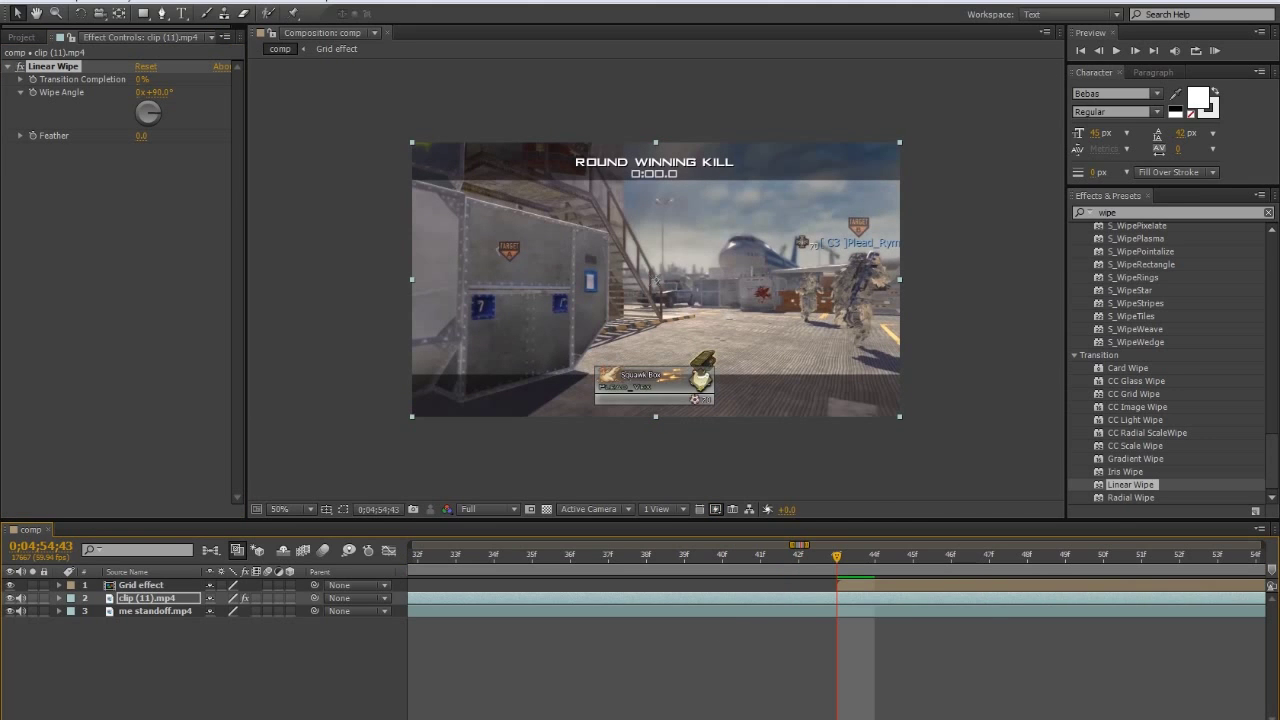
{"action": "left_click", "coordinate": [141, 585]}
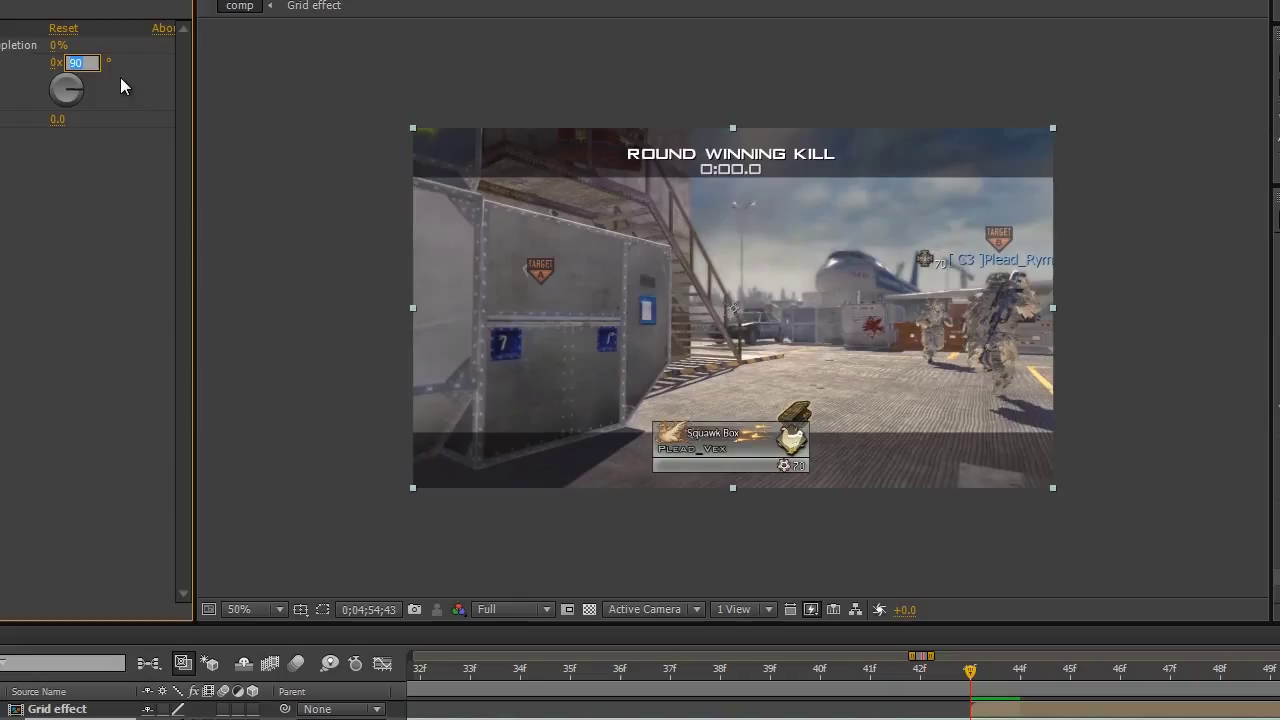
{"action": "type", "text": "135.0°"}
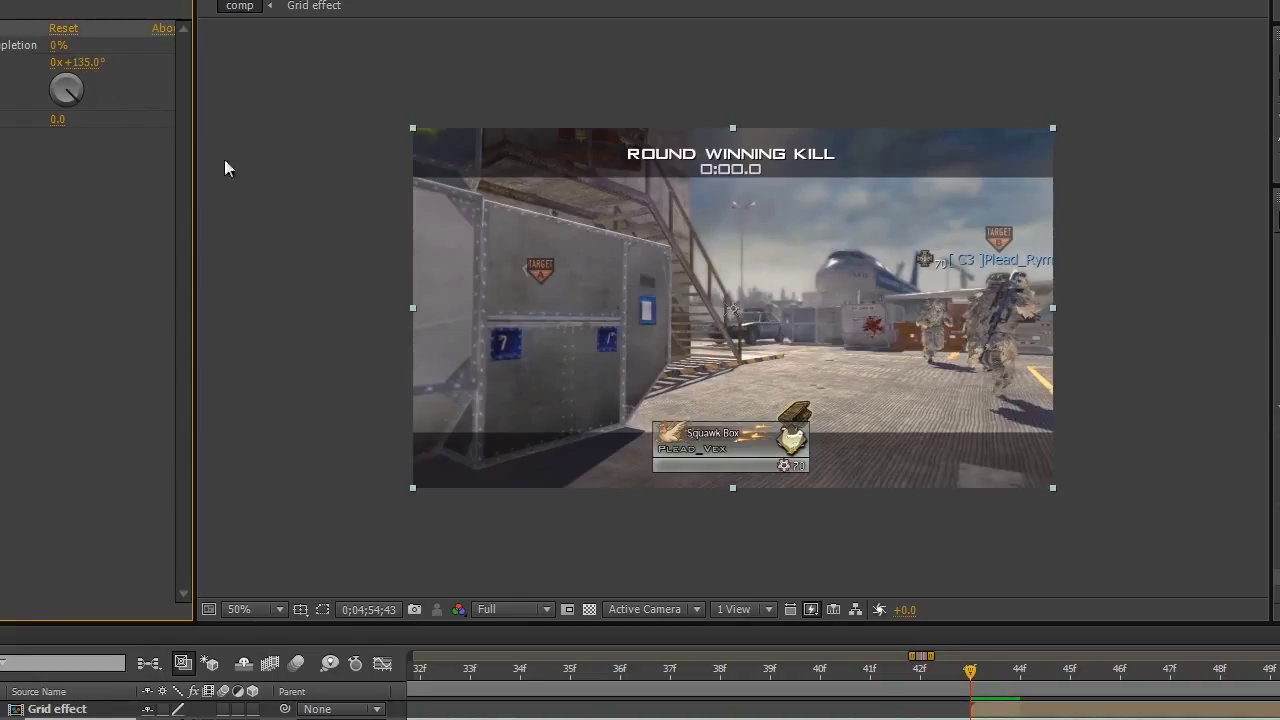
{"action": "mouse_move", "coordinate": [240, 251]}
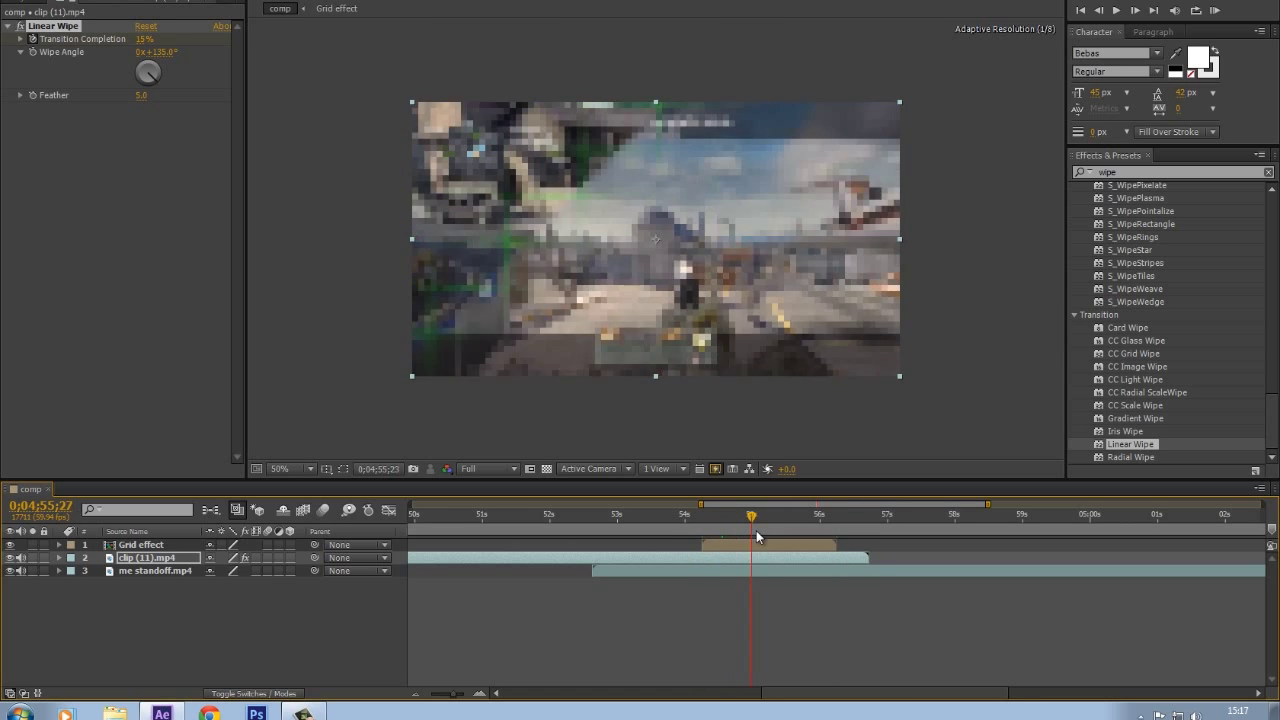
Scrub before and after the wipe to mark the preview range around the transition
{"action": "left_click_drag", "start_coordinate": [751, 515], "coordinate": [777, 515]}
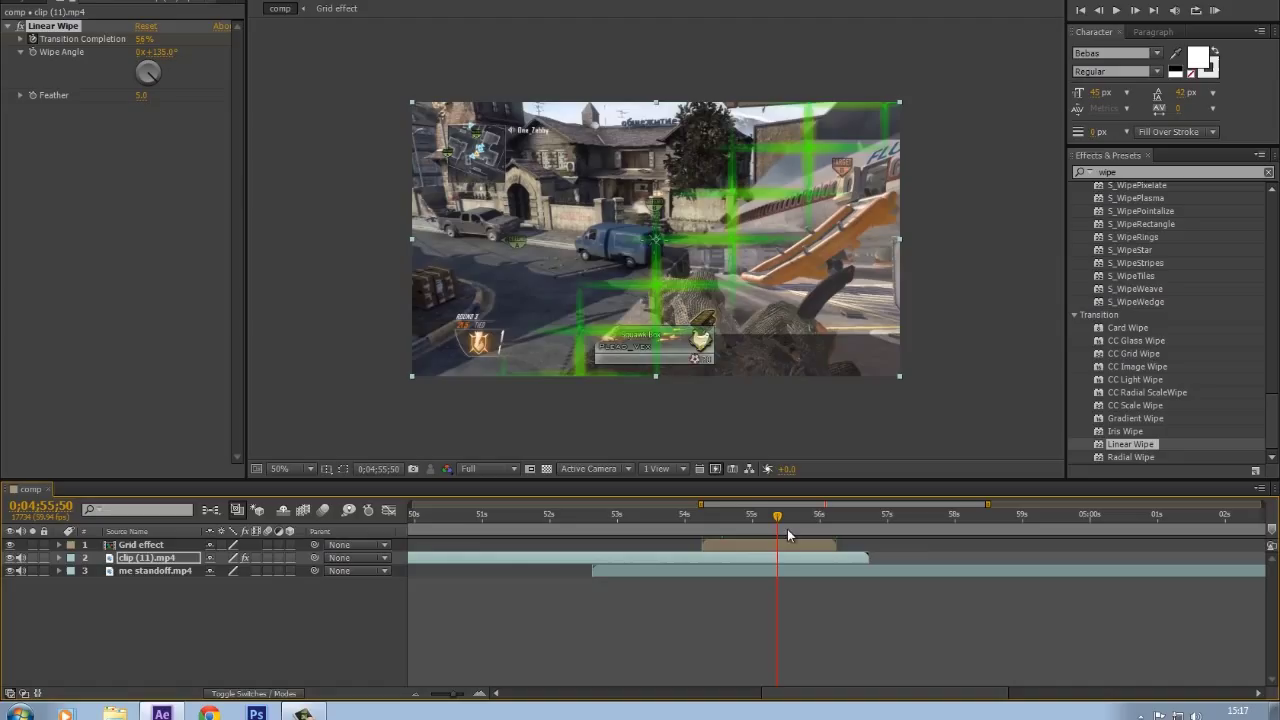
{"action": "left_click", "coordinate": [790, 514]}
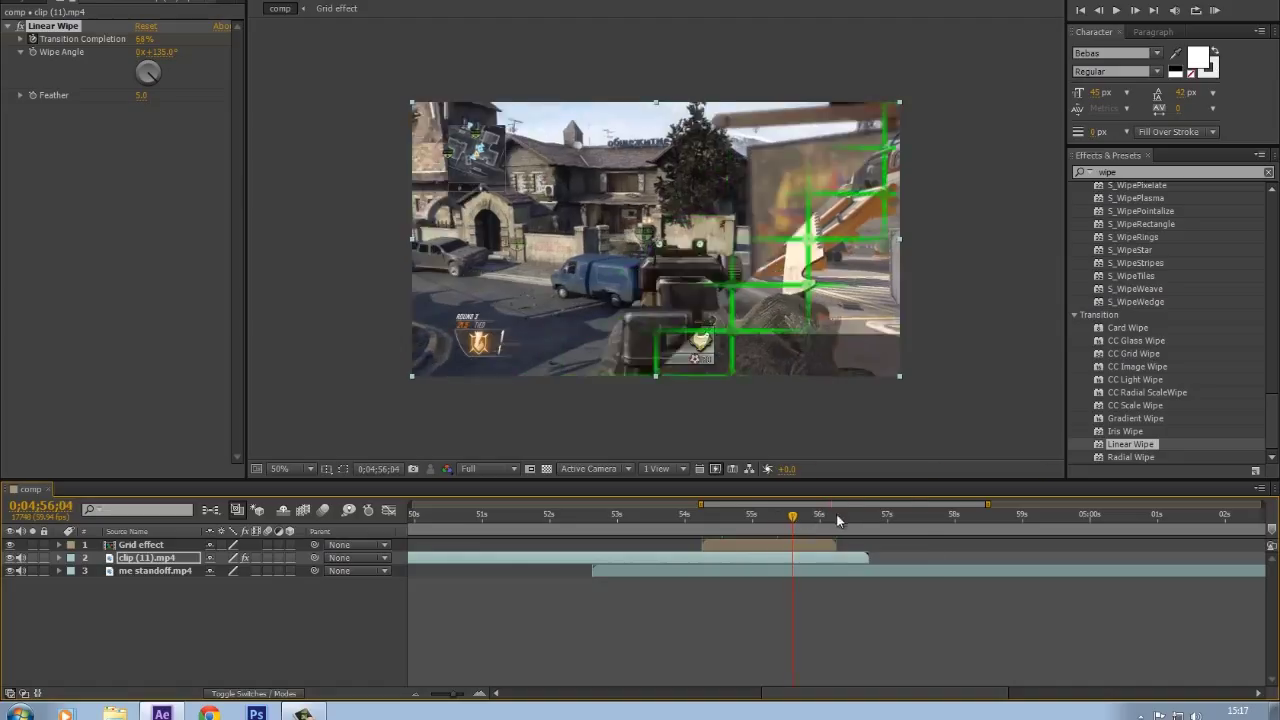
{"action": "left_click", "coordinate": [561, 515]}
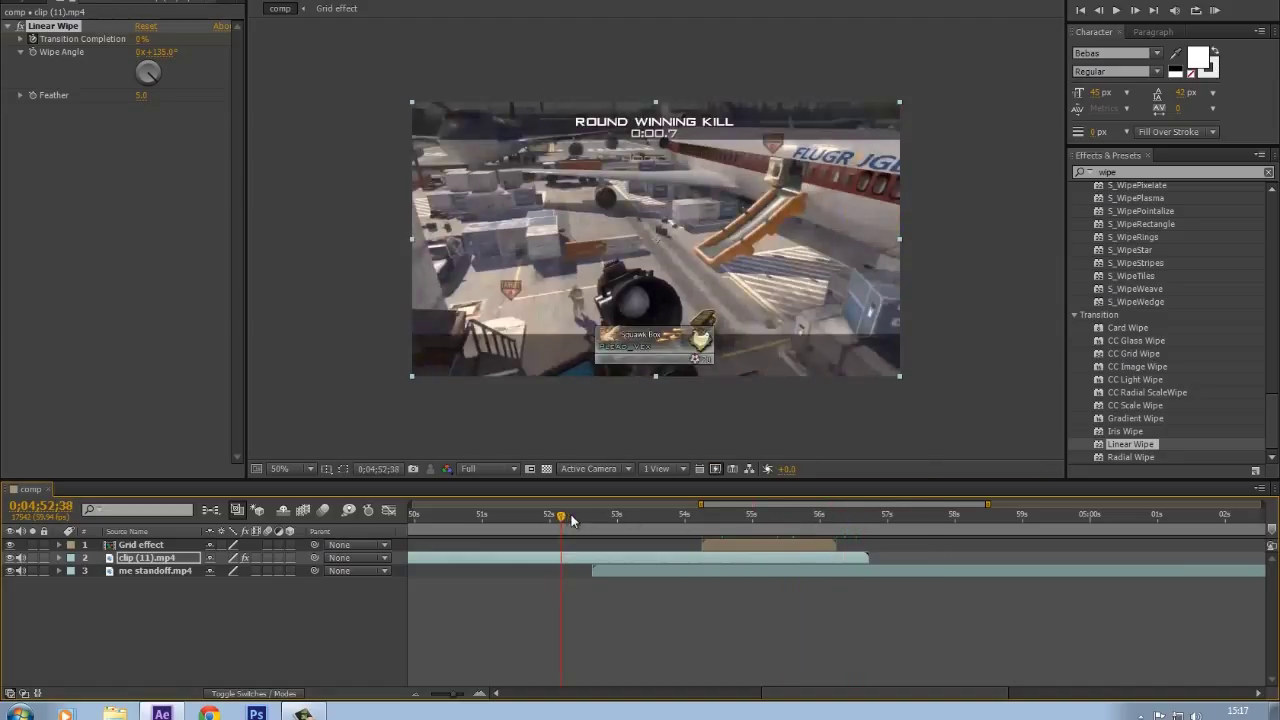
{"action": "left_click", "coordinate": [898, 538]}
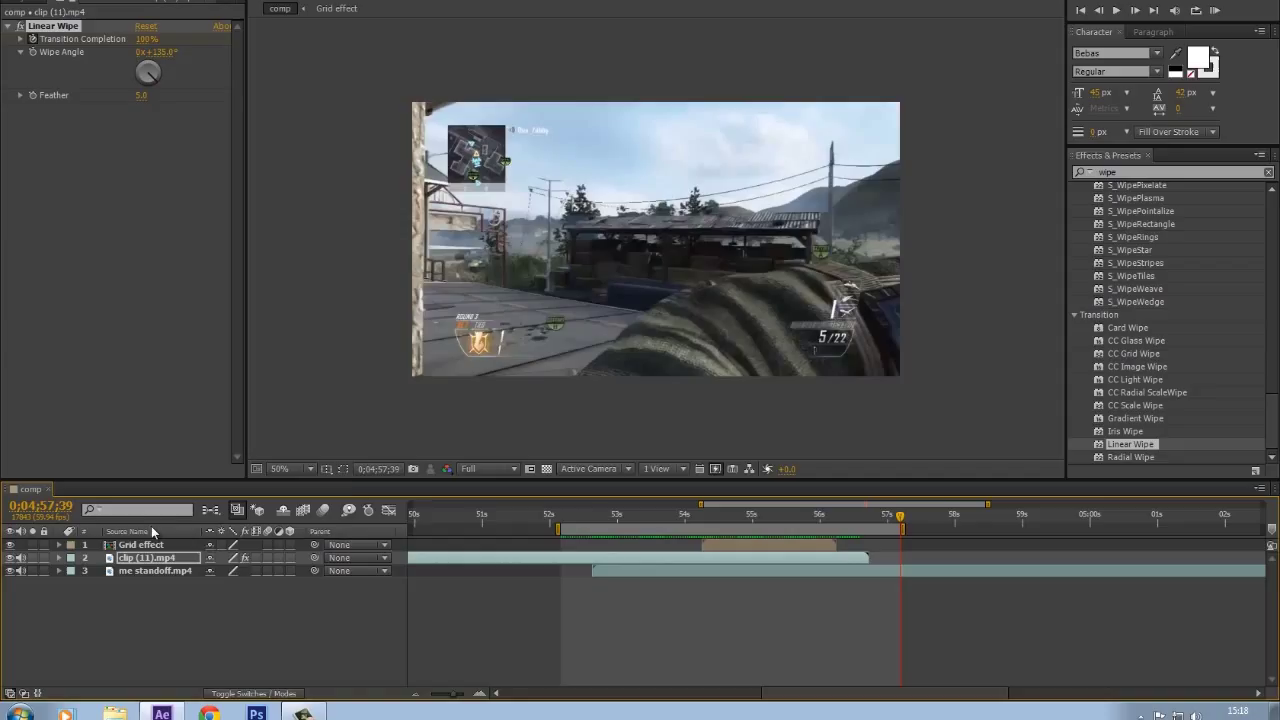
{"action": "mouse_move", "coordinate": [778, 565]}
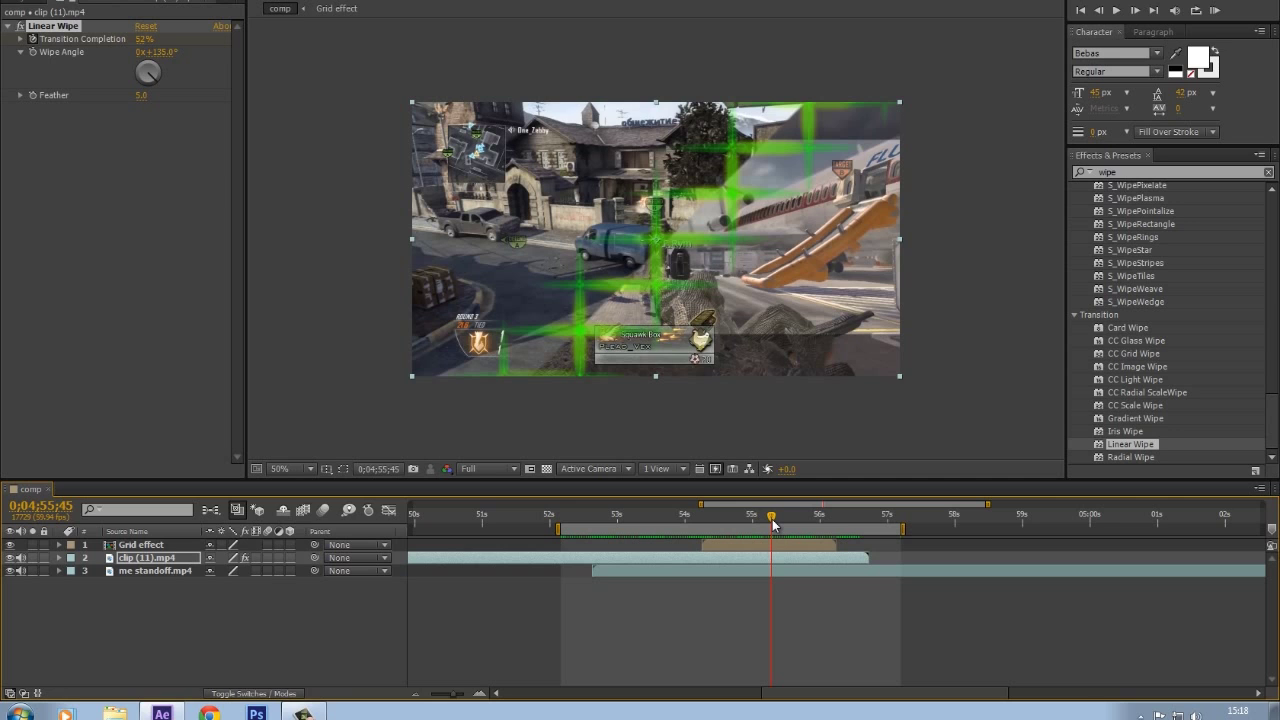
{"action": "left_click", "coordinate": [705, 513]}
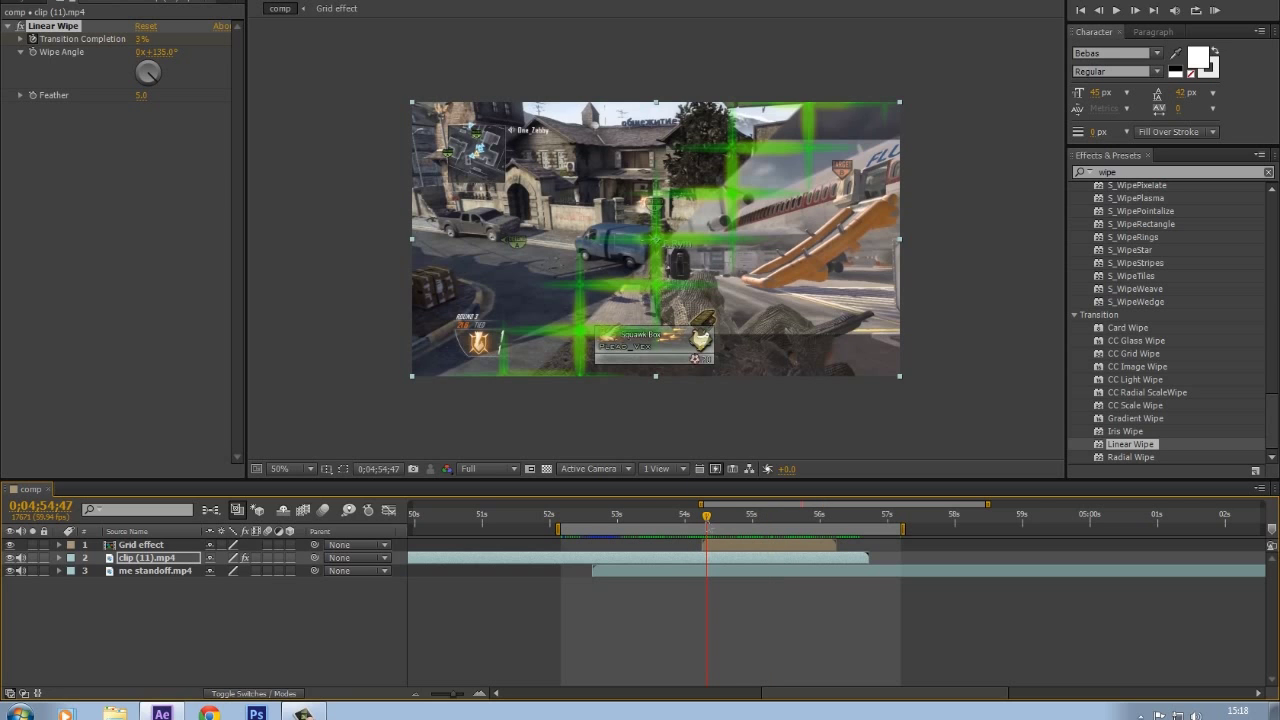
{"action": "left_click", "coordinate": [790, 516]}
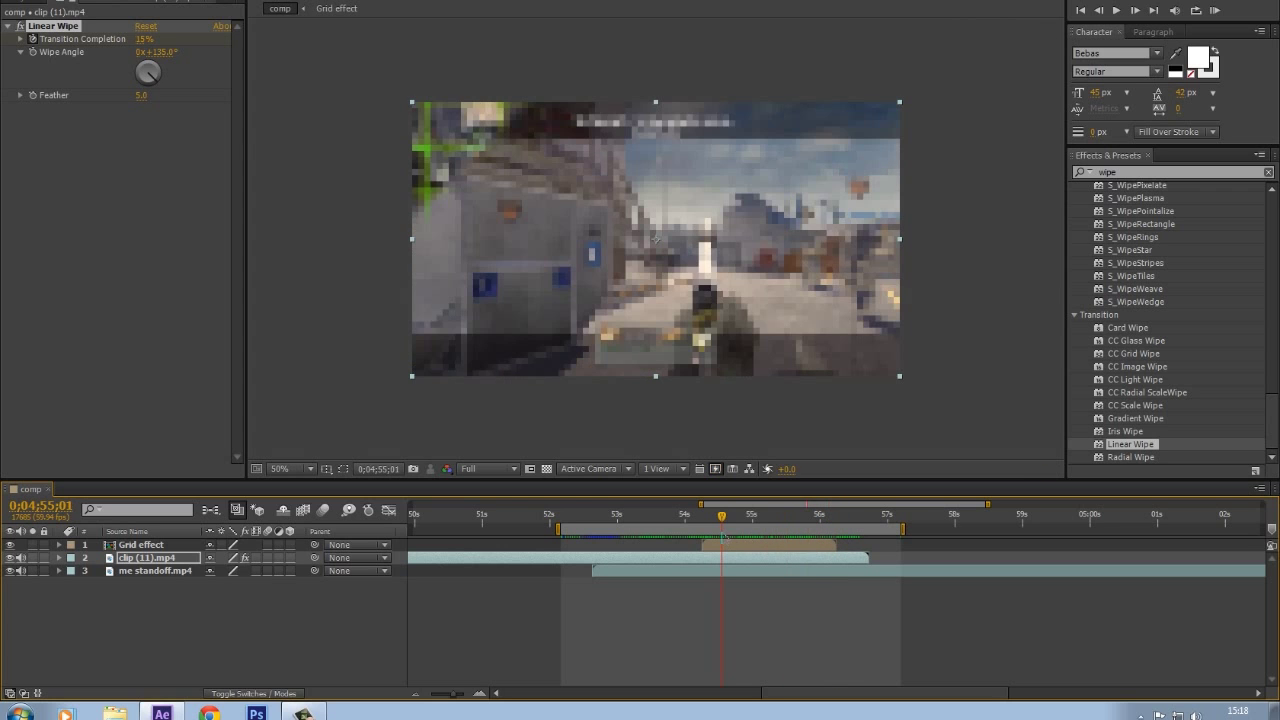
{"action": "left_click_drag", "start_coordinate": [722, 513], "coordinate": [763, 513]}
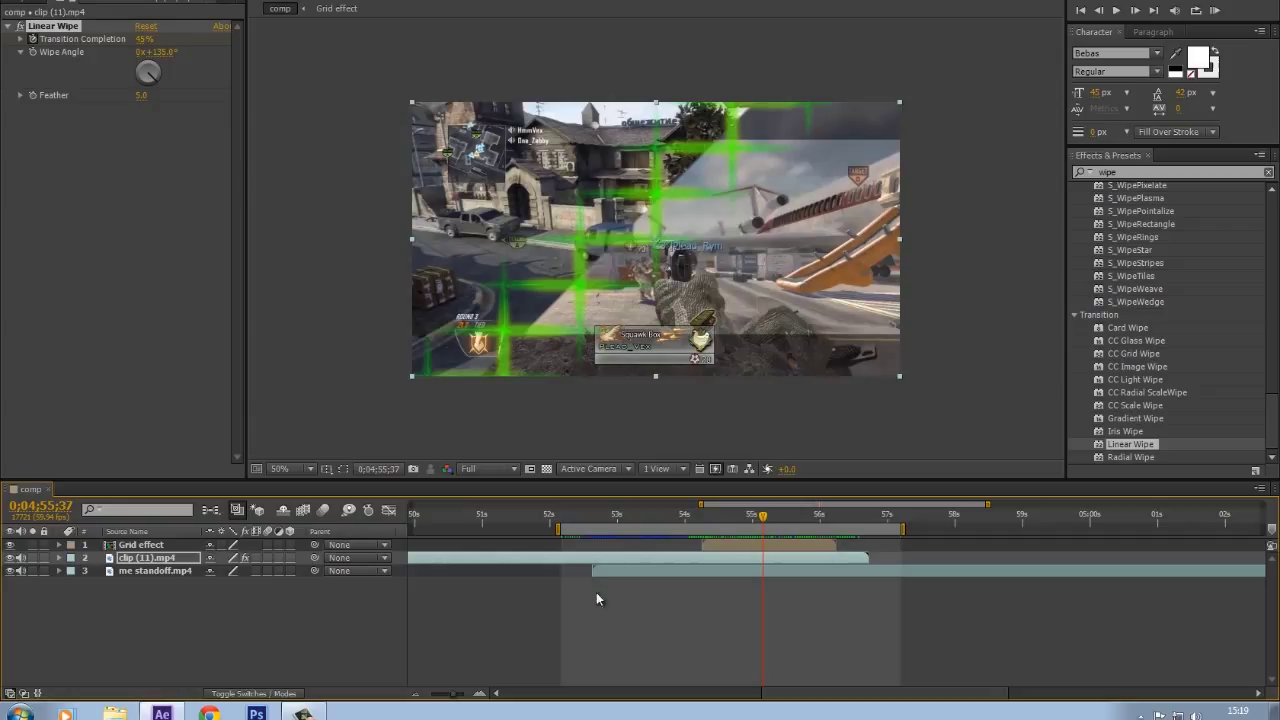
{"action": "mouse_move", "coordinate": [768, 546]}
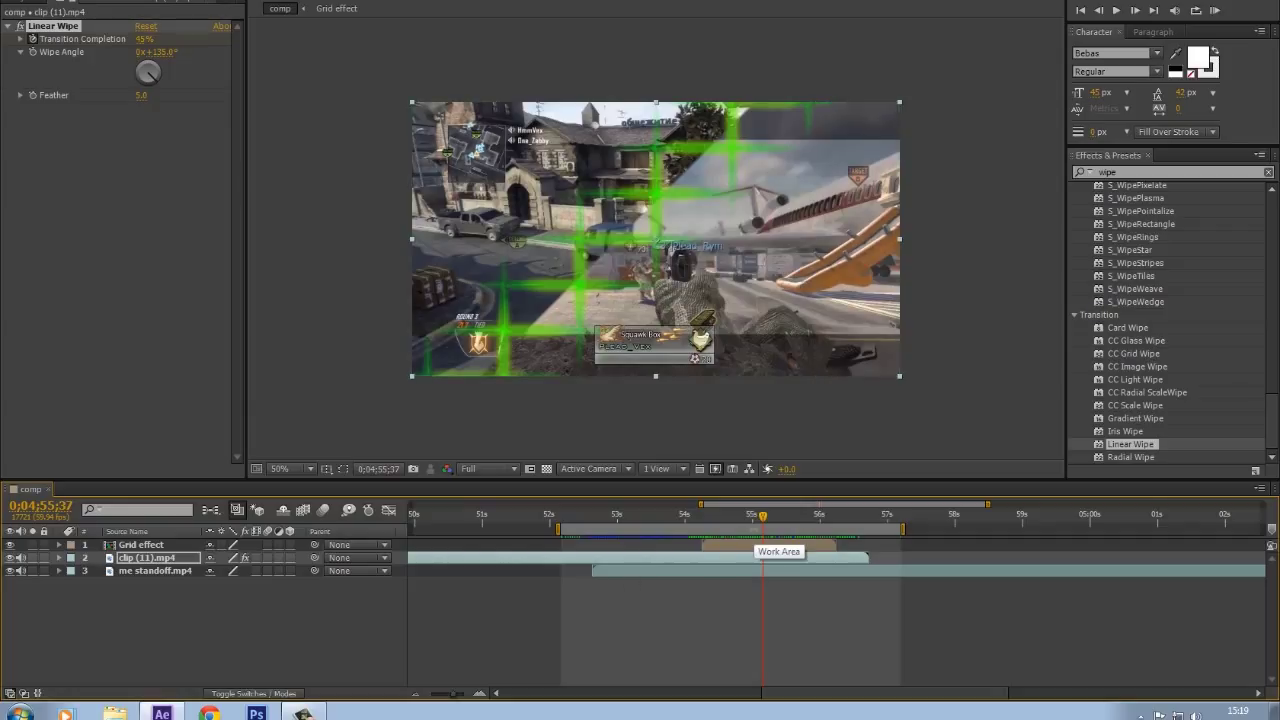